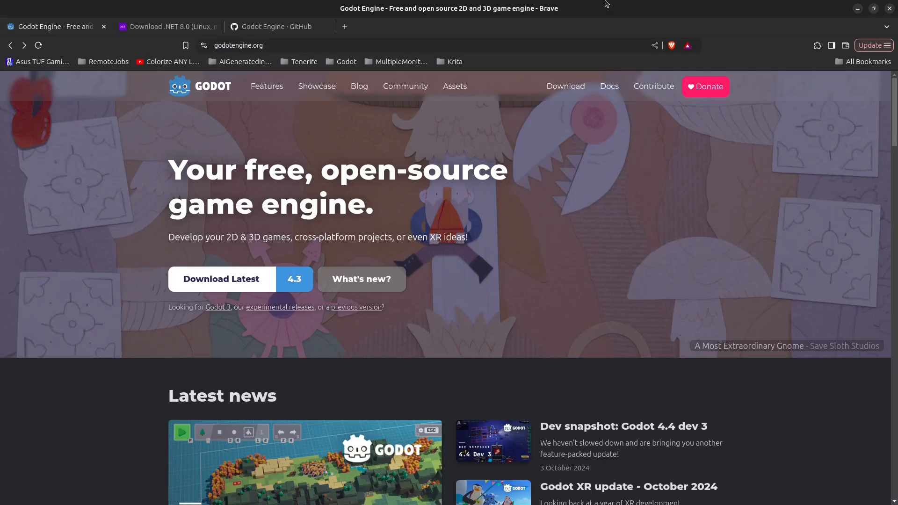
- Download the Godot 4.3 .NET Linux build as a zip from the Godot website
click(263, 45)
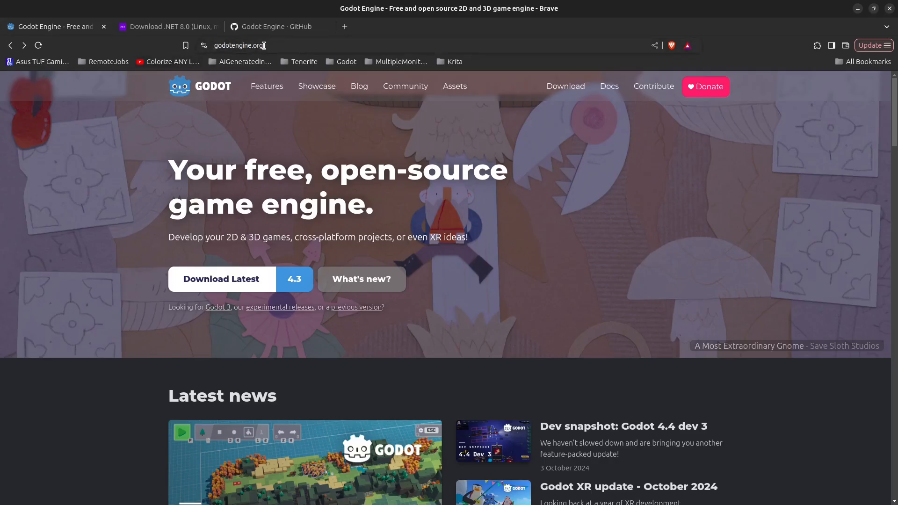
mouse_move(289, 284)
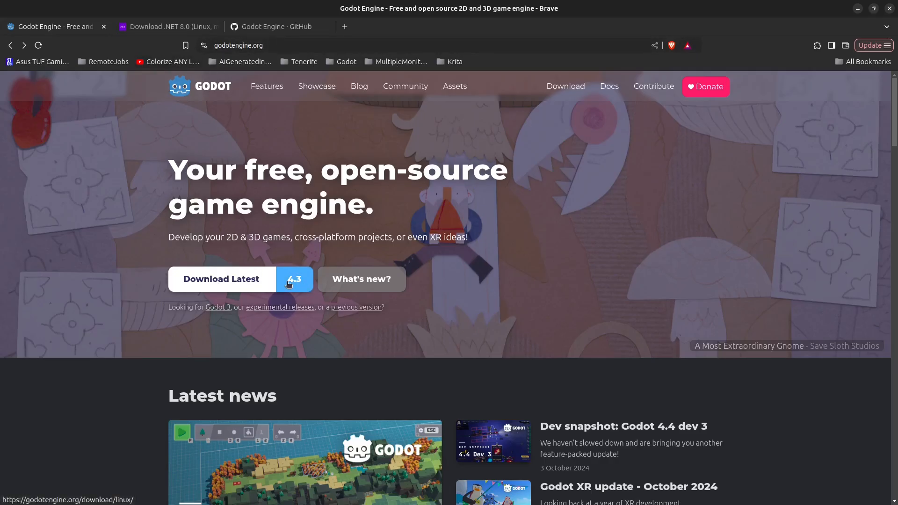
click(222, 279)
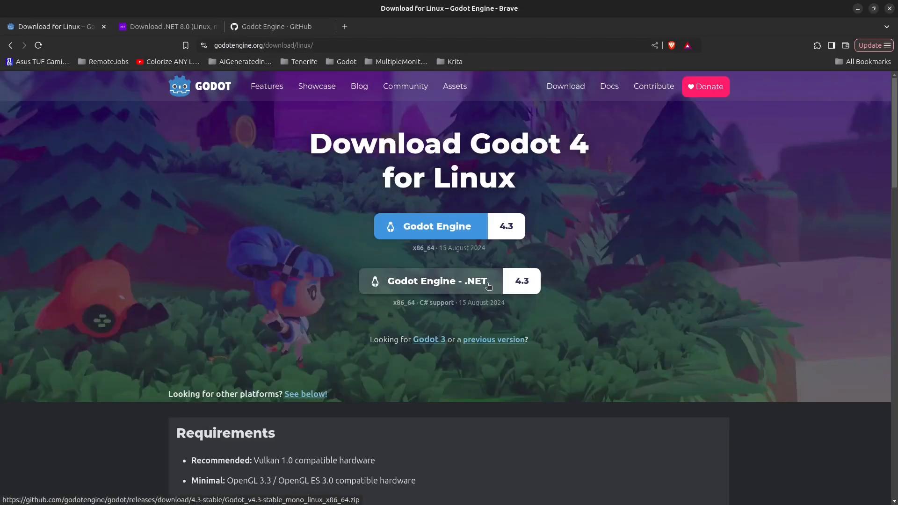
click(436, 281)
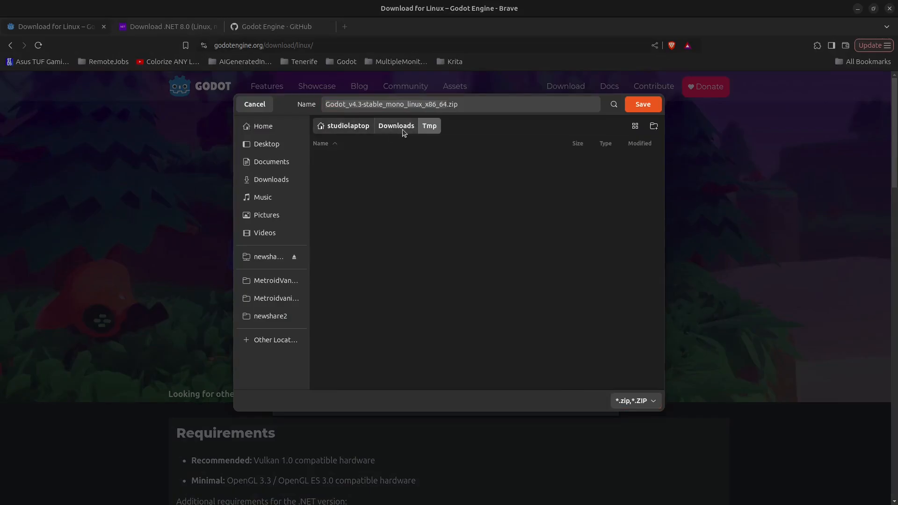
click(642, 104)
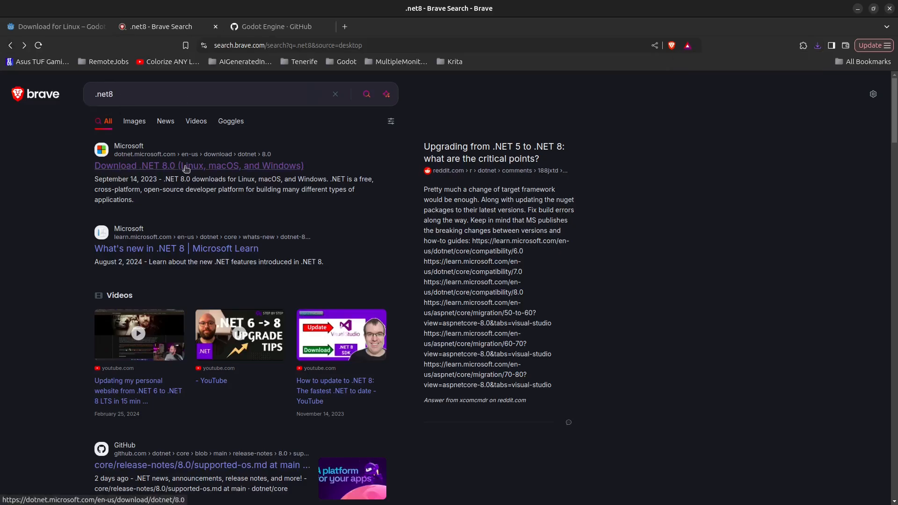
- Copy the .NET 8 SDK apt commands from Microsoft Learn's Ubuntu 24.04 install guide
click(198, 165)
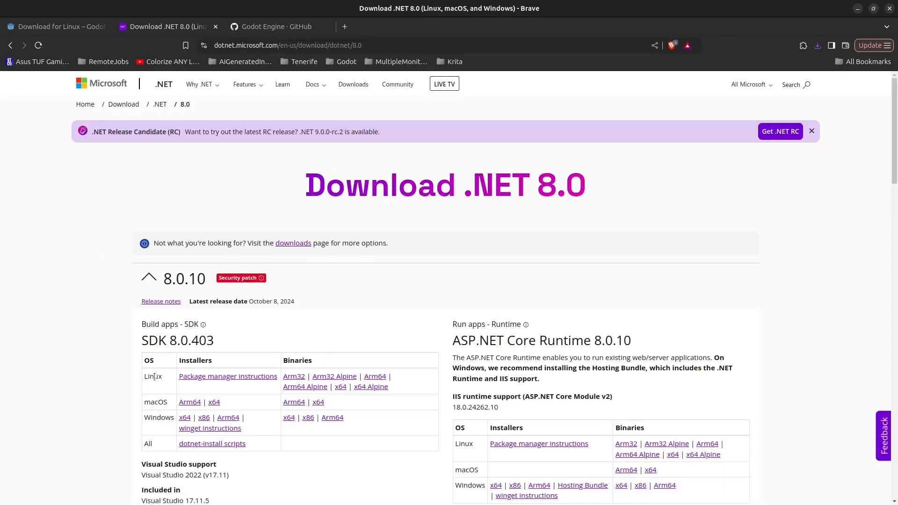
mouse_move(200, 379)
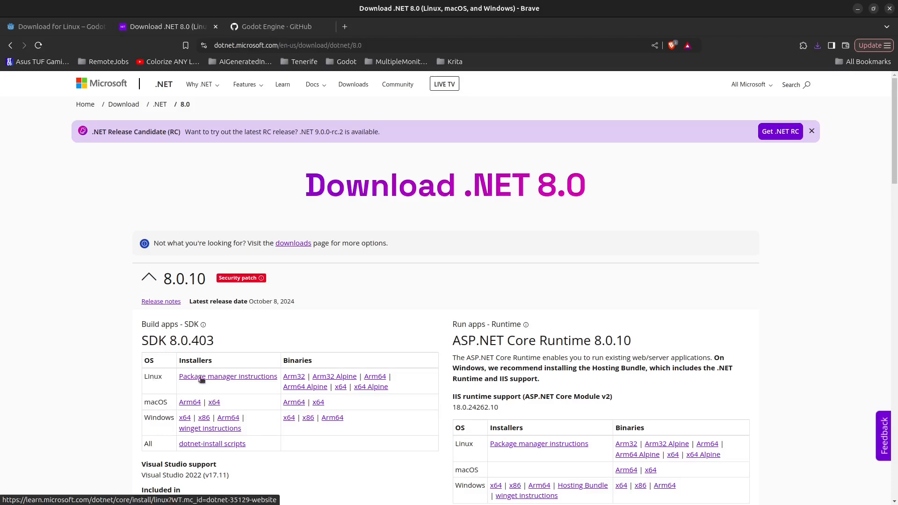
click(228, 376)
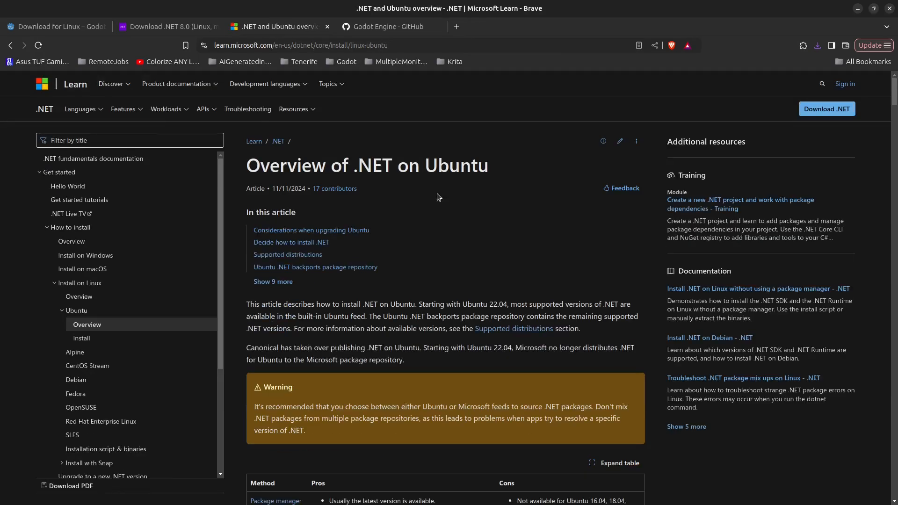
scroll(down, 3)
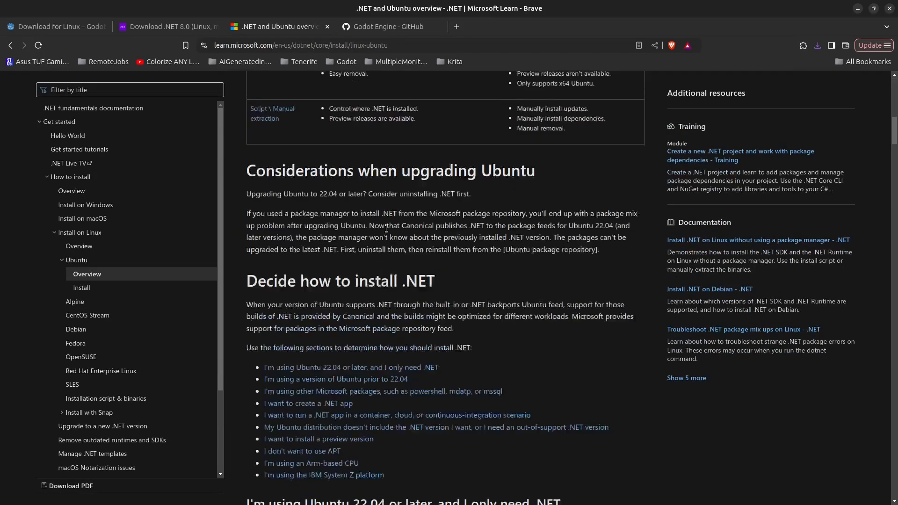
scroll(down, 3)
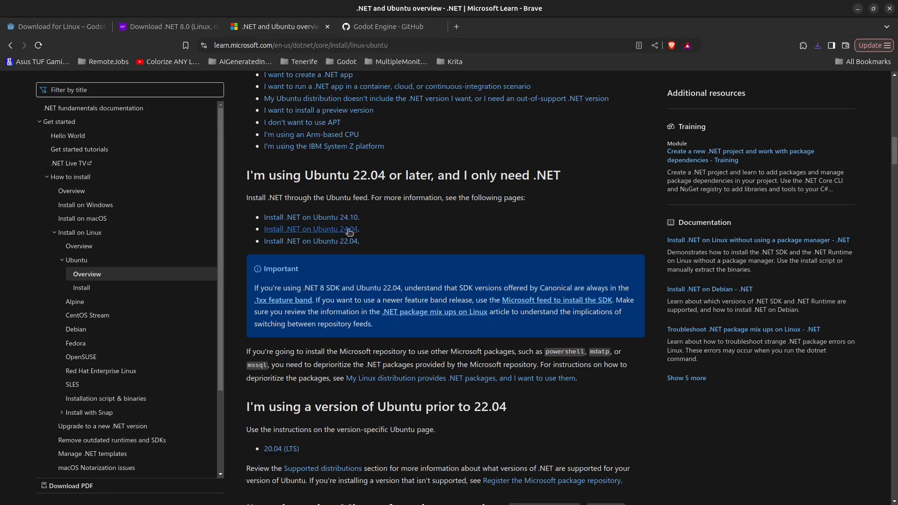
click(310, 229)
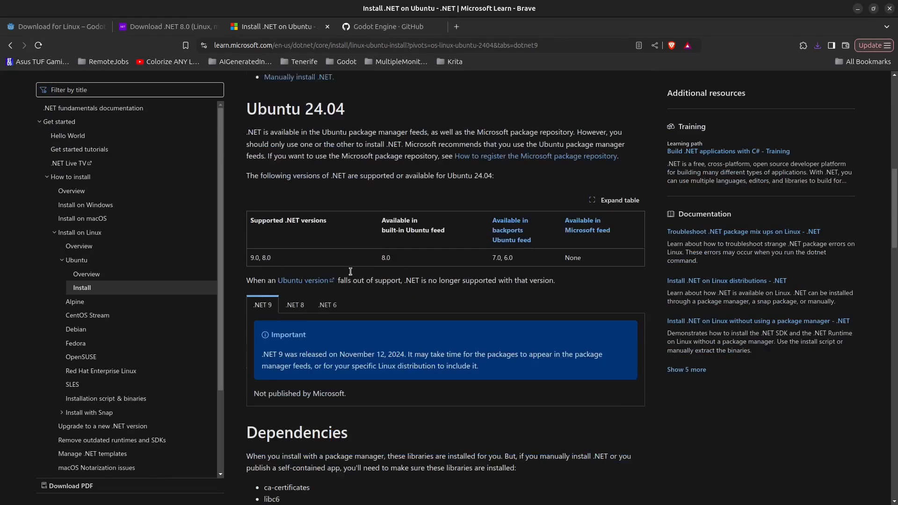
scroll(down, 3)
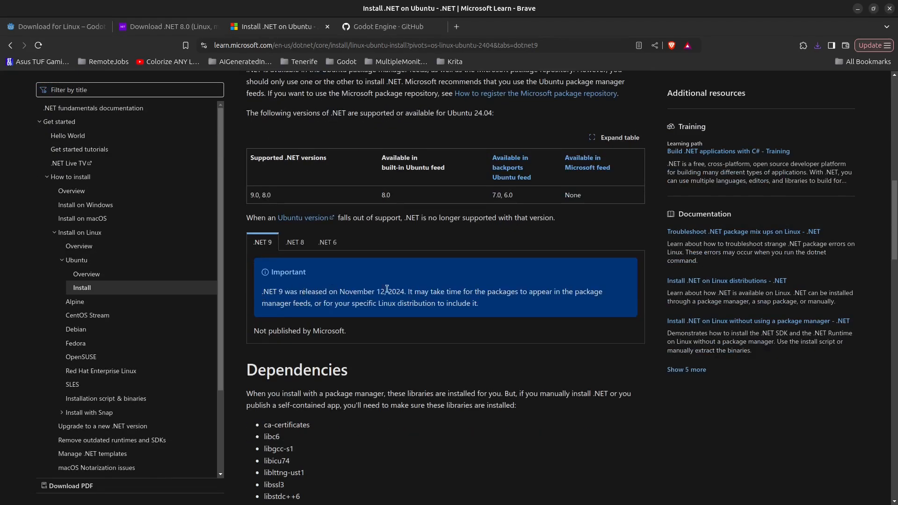
mouse_move(439, 301)
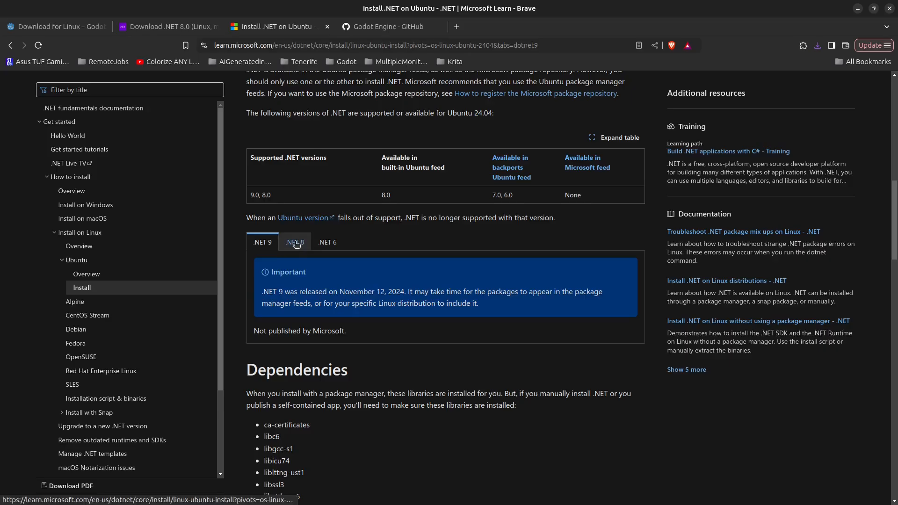
click(295, 242)
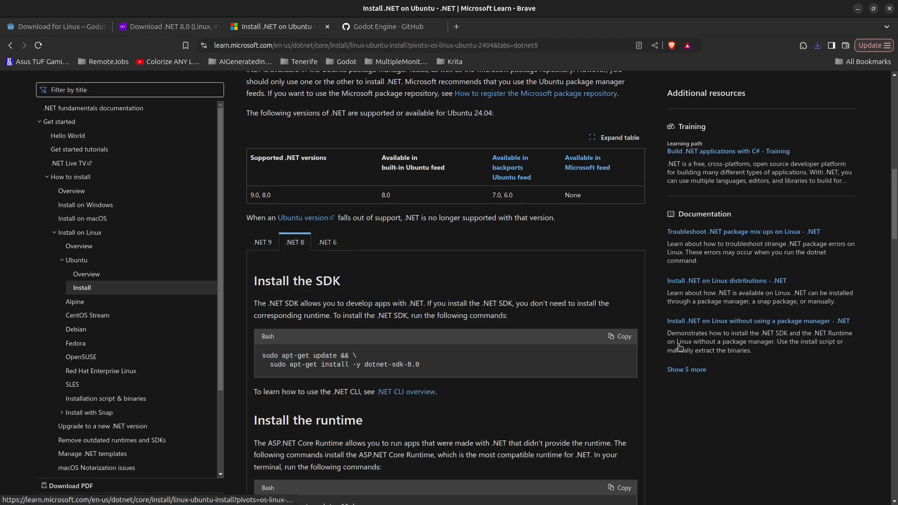
click(619, 337)
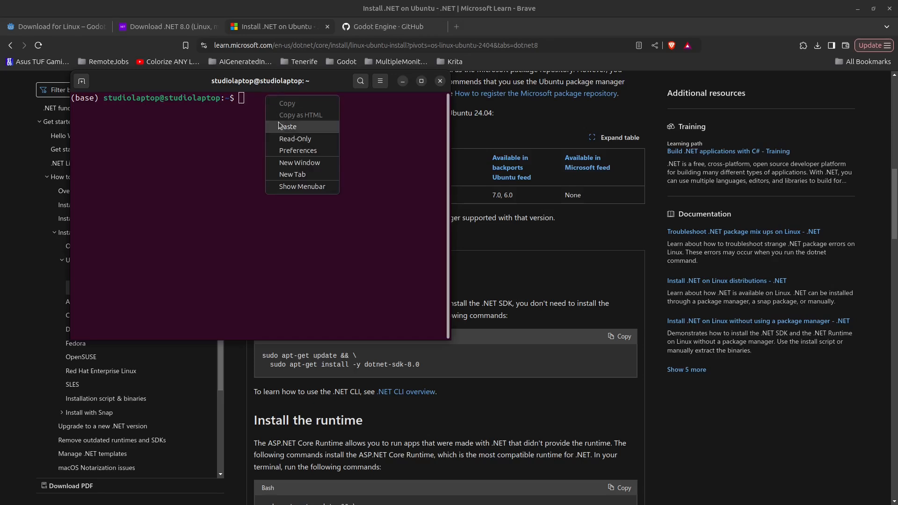
- Run the pasted .NET 8 SDK apt-get install and confirm dotnet --version reports 8.0.110
click(288, 126)
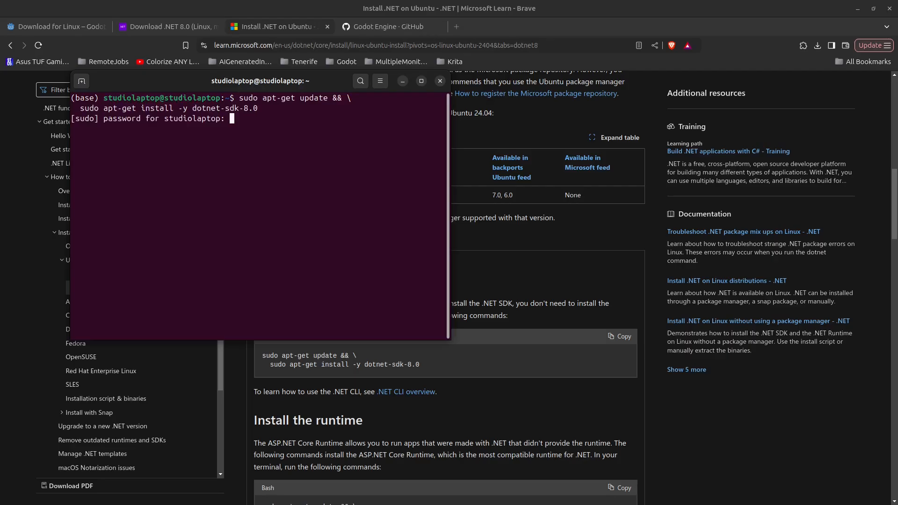
key(Enter)
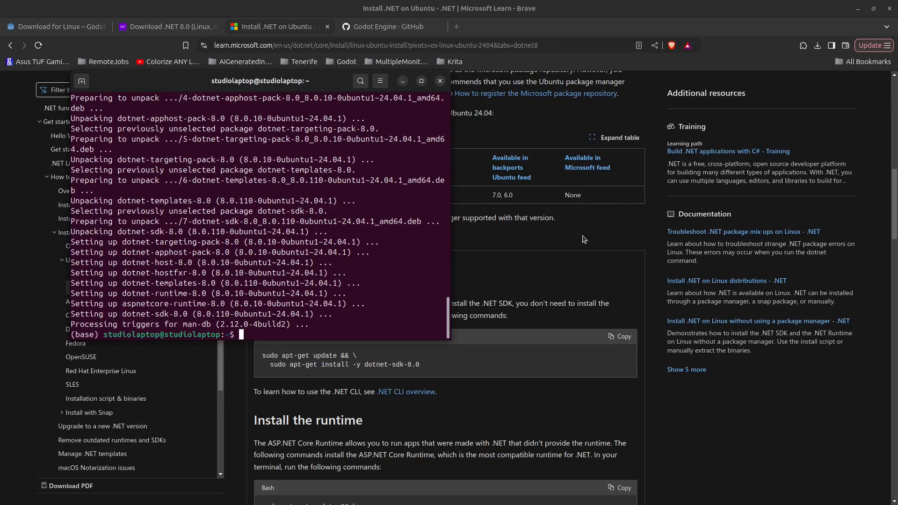
text(dotnet --version)
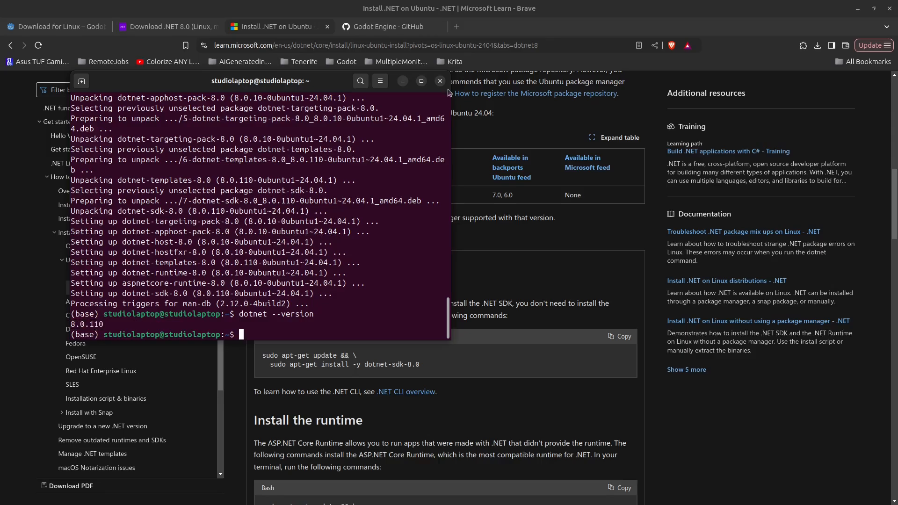
click(440, 80)
text(appl)
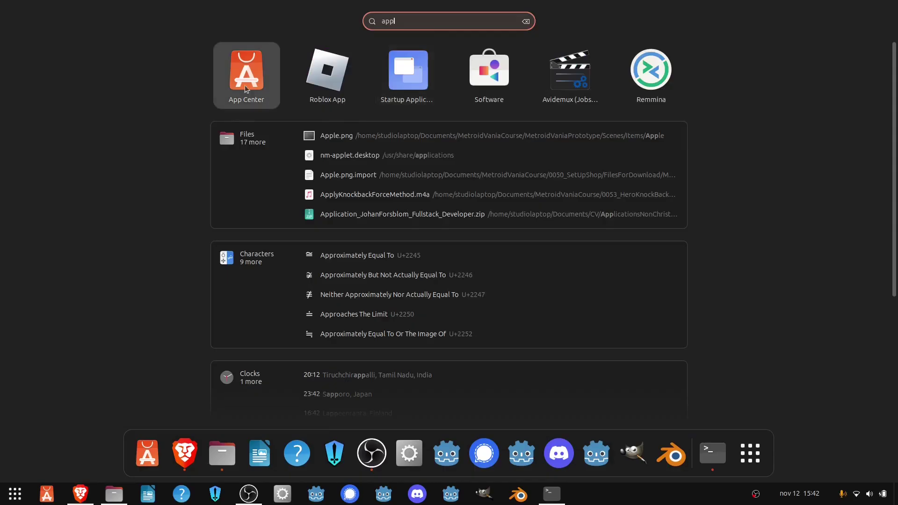
- Search Ubuntu App Center for 'vscode' and open the installed Visual Studio Code page
click(246, 75)
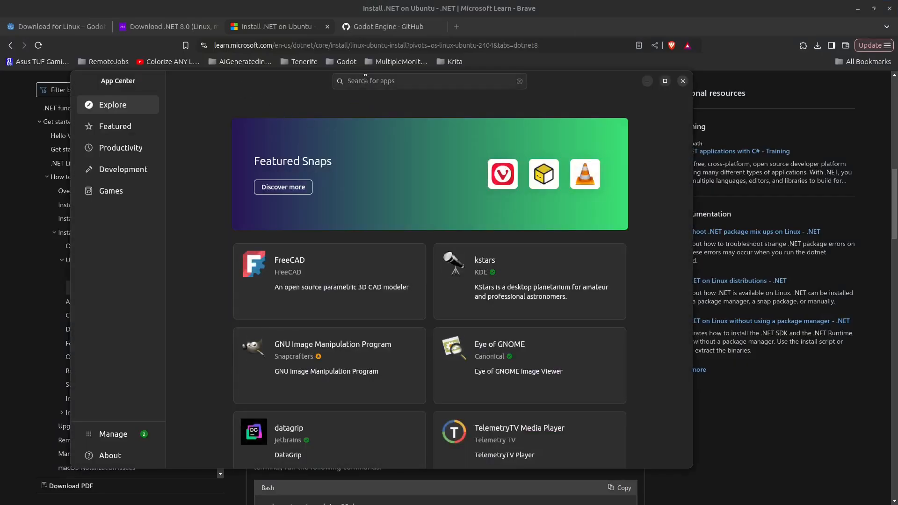
text(vscode)
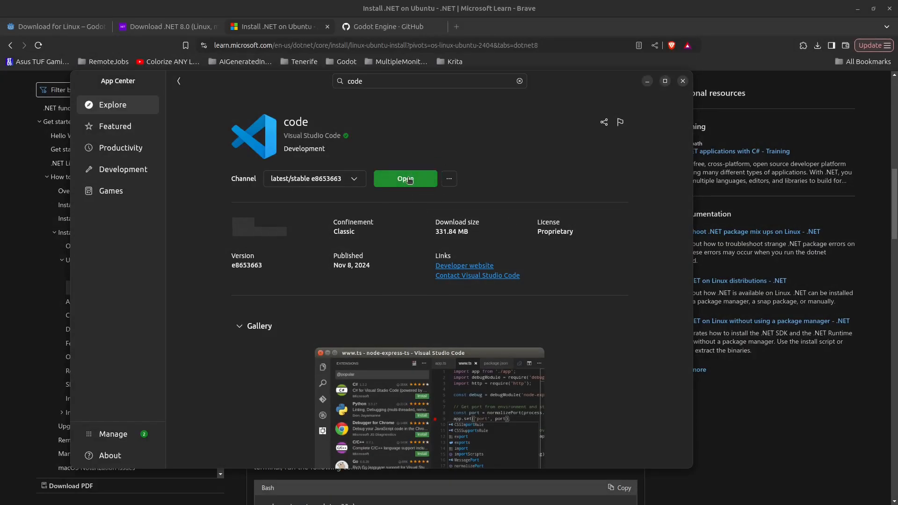
- Launch VS Code and install Microsoft's C# Dev Kit from an Extensions search for 'C#'
click(405, 179)
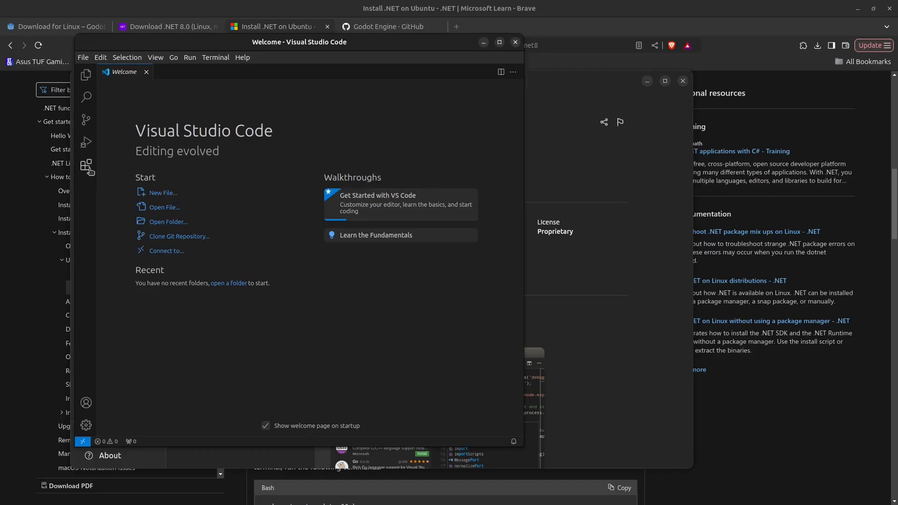
click(86, 166)
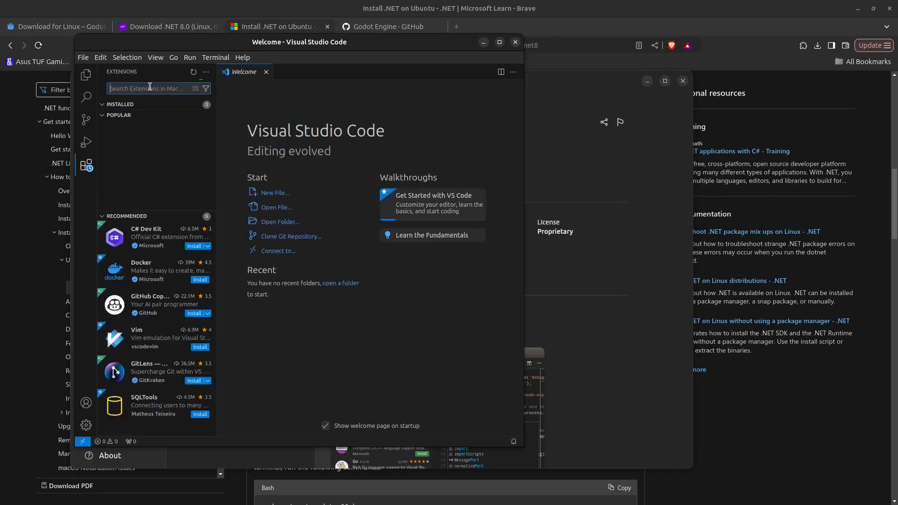
text(C#)
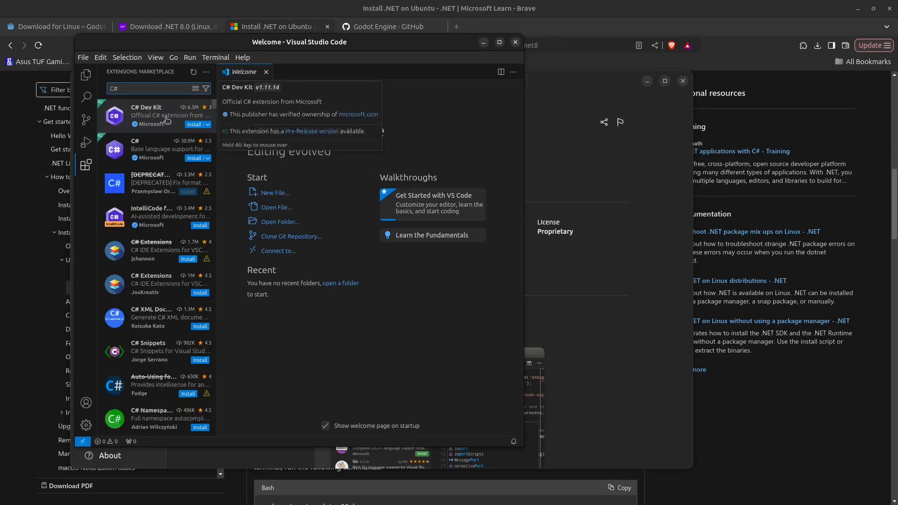
click(196, 124)
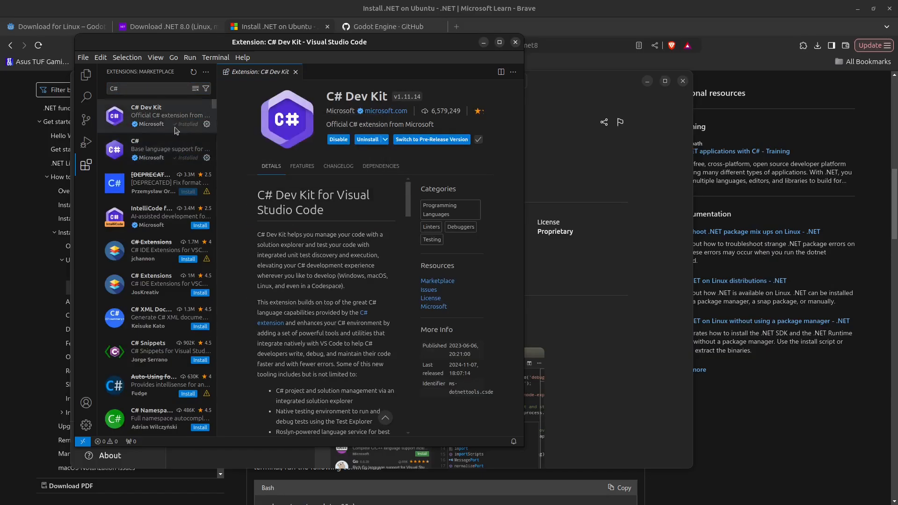
mouse_move(267, 96)
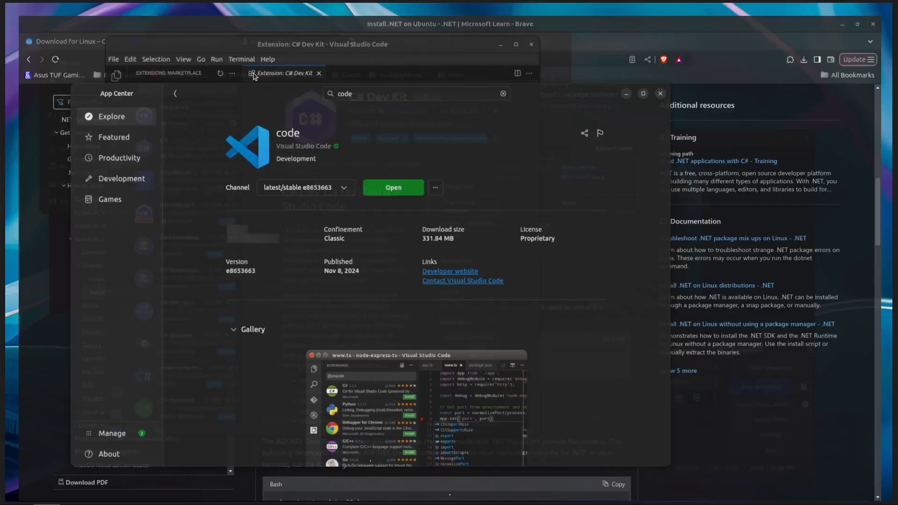
- Search 'alacarte' in App Center, then launch Main Menu from Activities via 'ala'
text(alacarte)
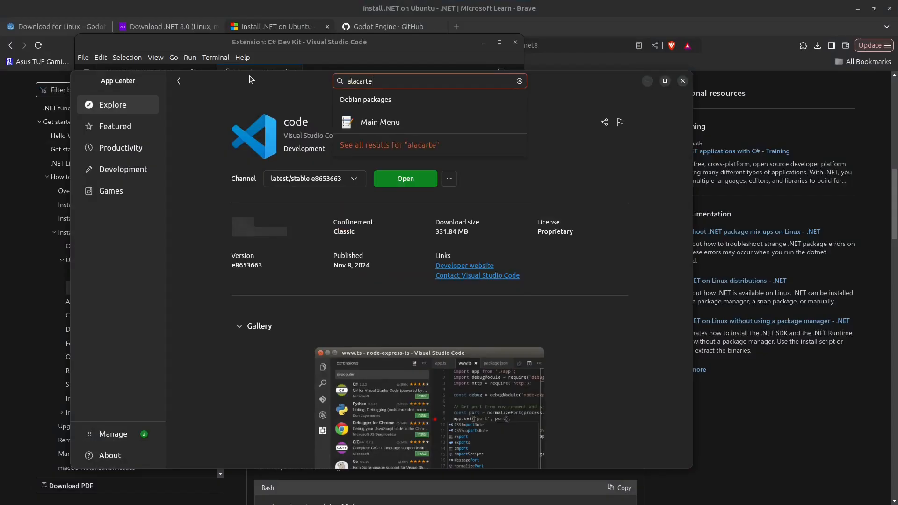
click(379, 122)
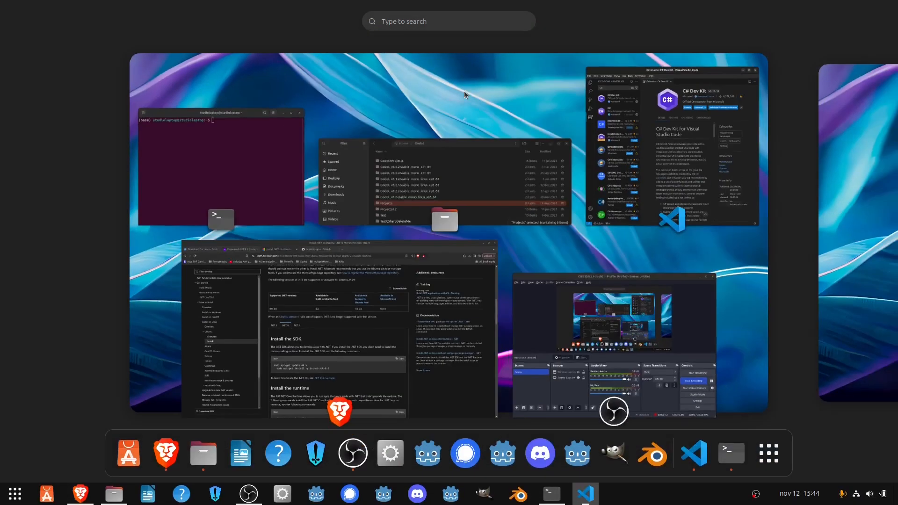
text(ala)
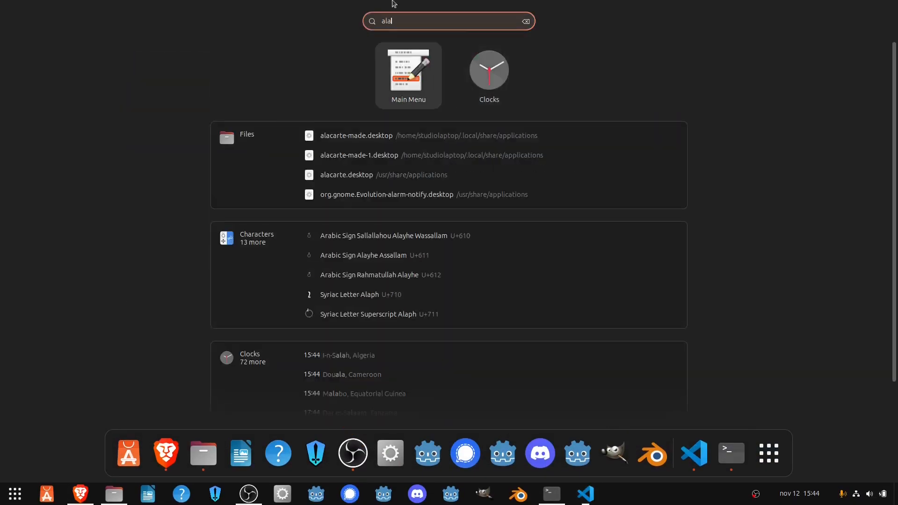
mouse_move(412, 89)
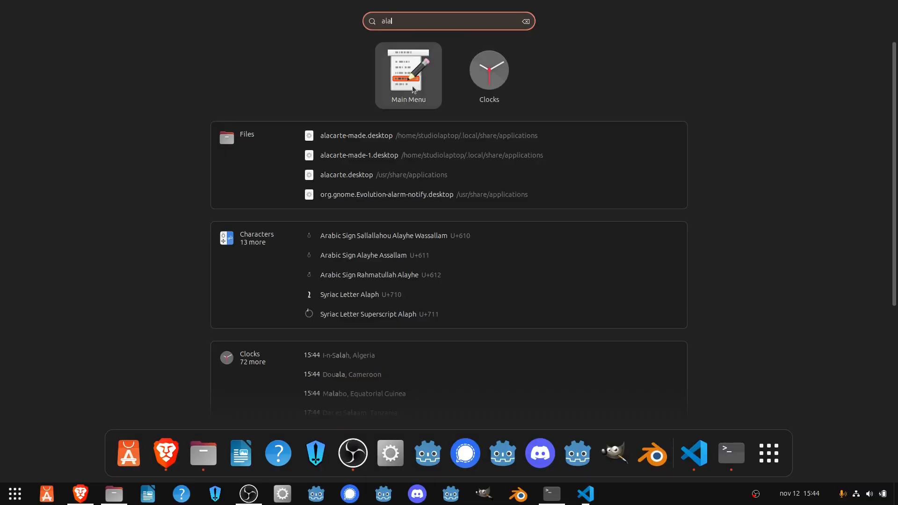
click(408, 76)
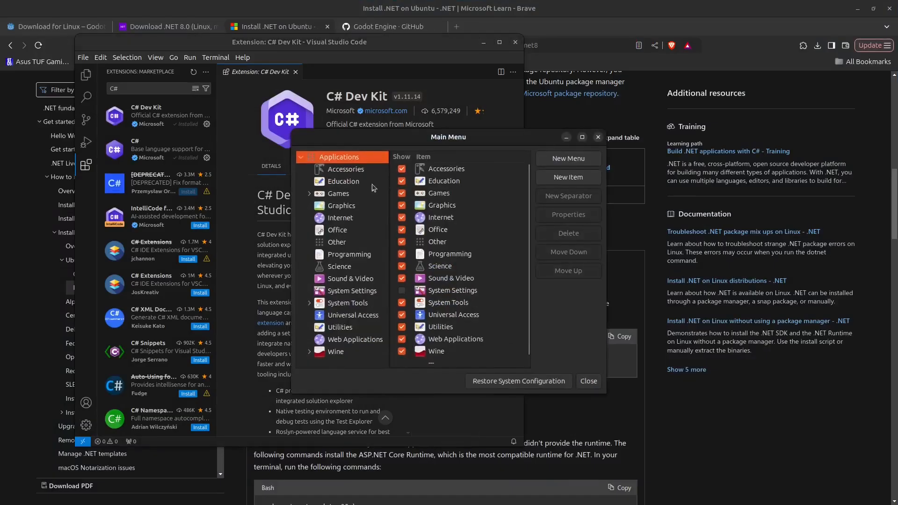
mouse_move(379, 217)
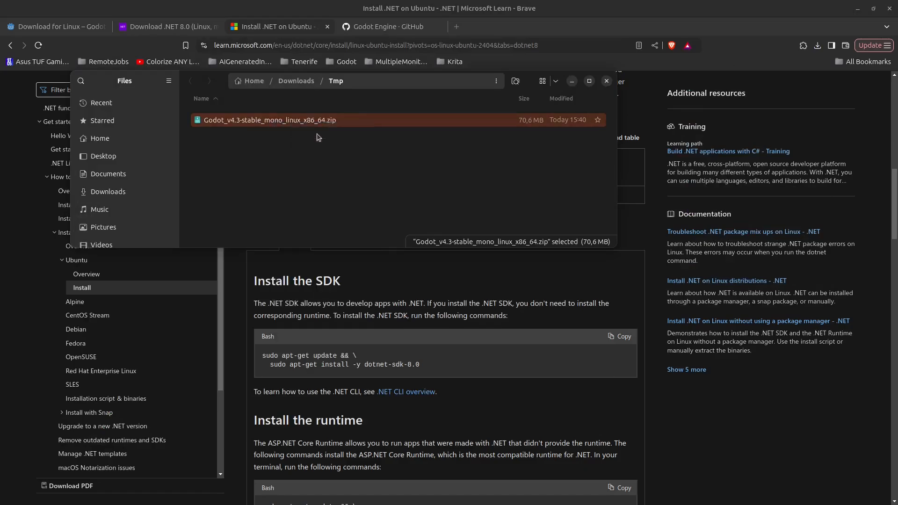
- Extract Godot_v4.3-stable_mono_linux_x86_64.zip into its own folder in Downloads/Tmp
right_click(269, 120)
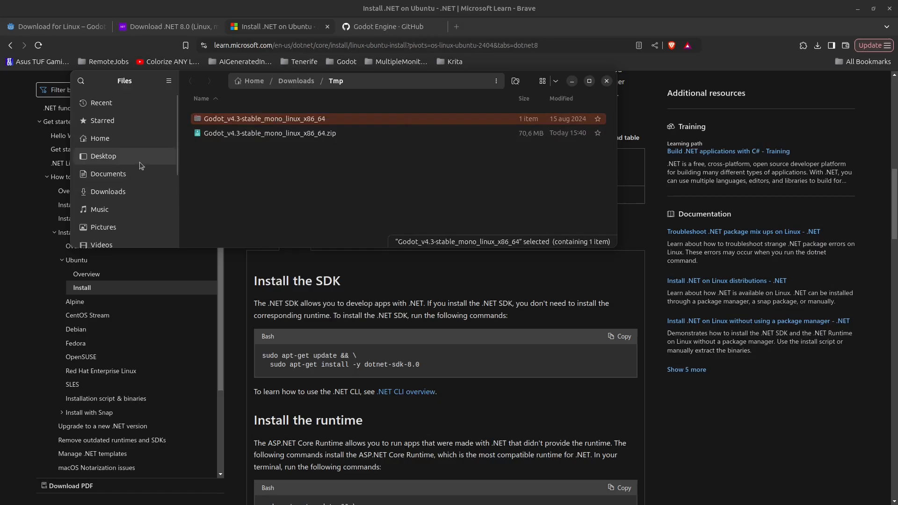
mouse_move(104, 138)
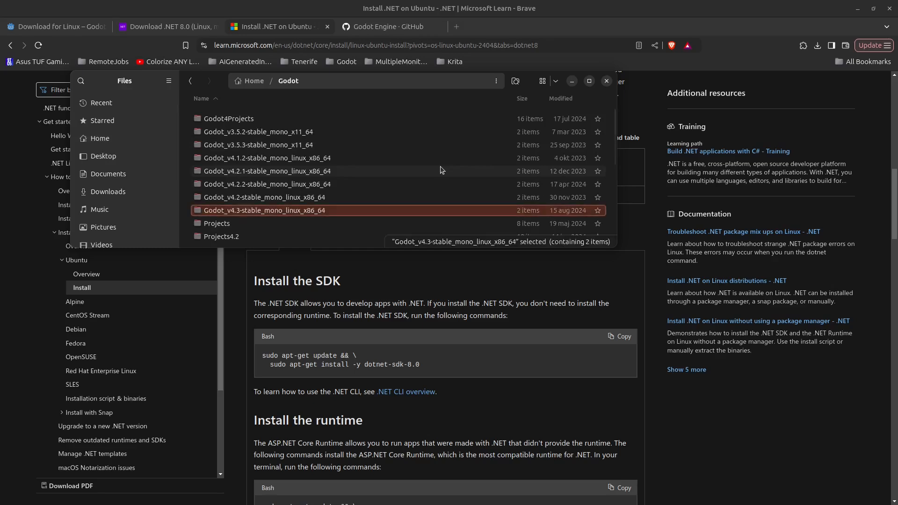
- Create a Programming launcher 'Godot 4.3' pointing to the Godot 4.3 mono executable
double_click(265, 210)
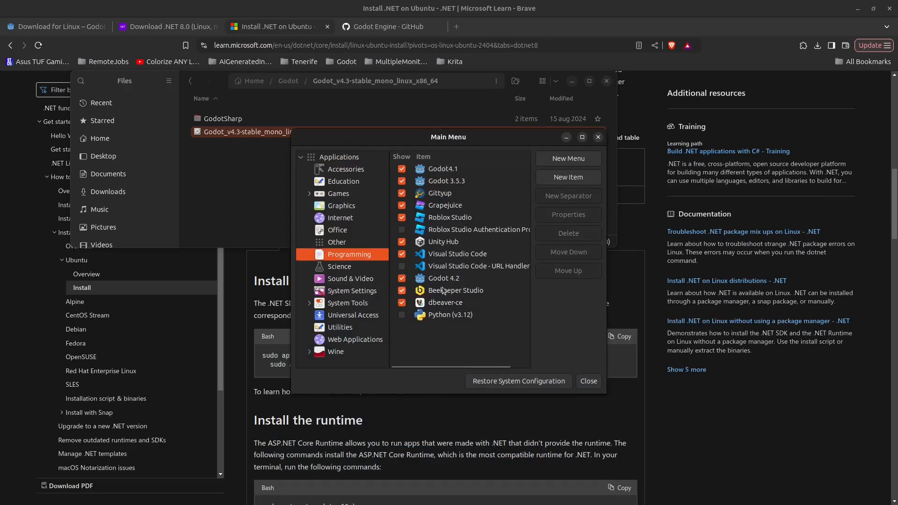
mouse_move(571, 177)
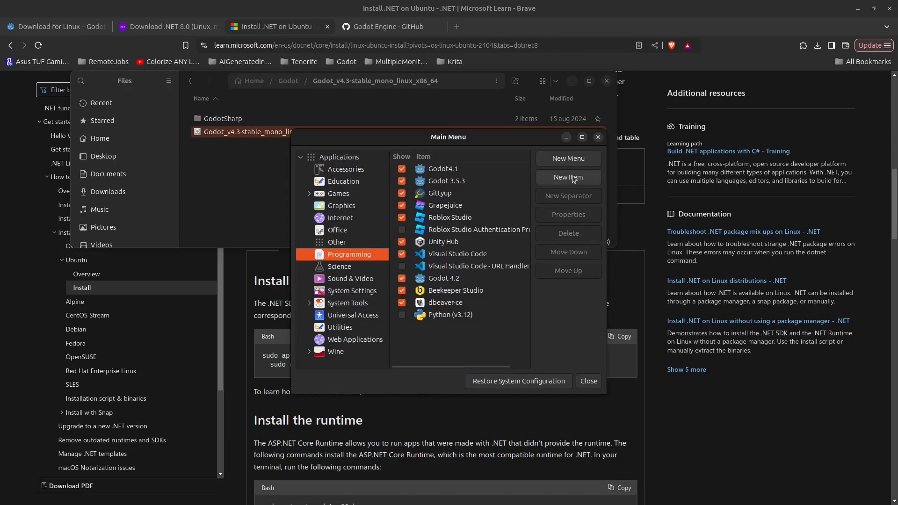
click(568, 177)
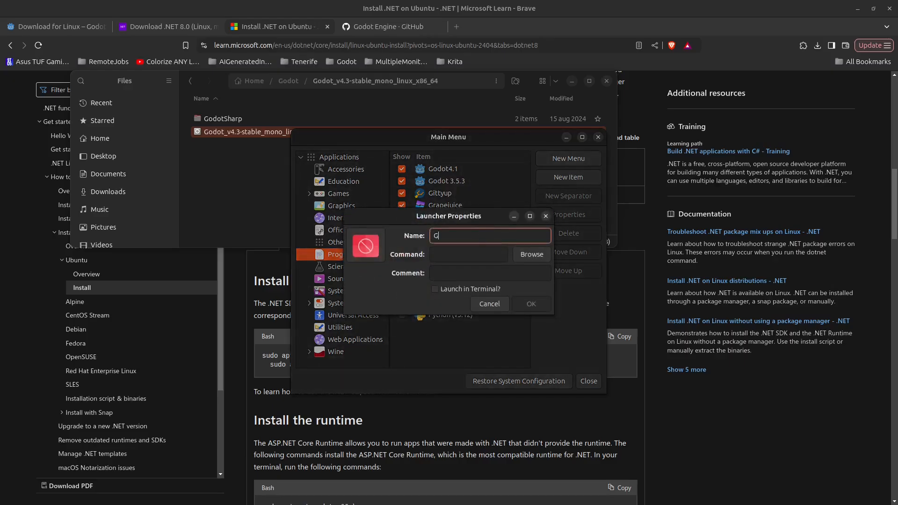
text(odot 4.3)
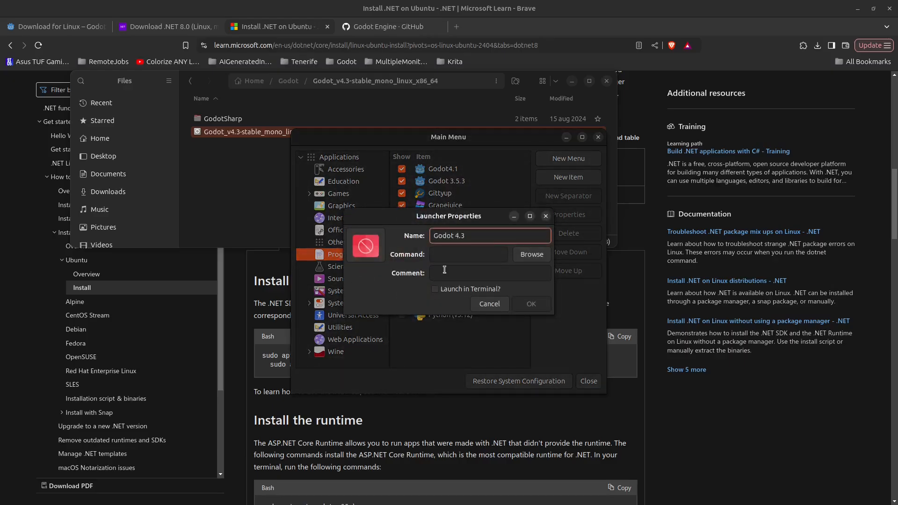
click(532, 254)
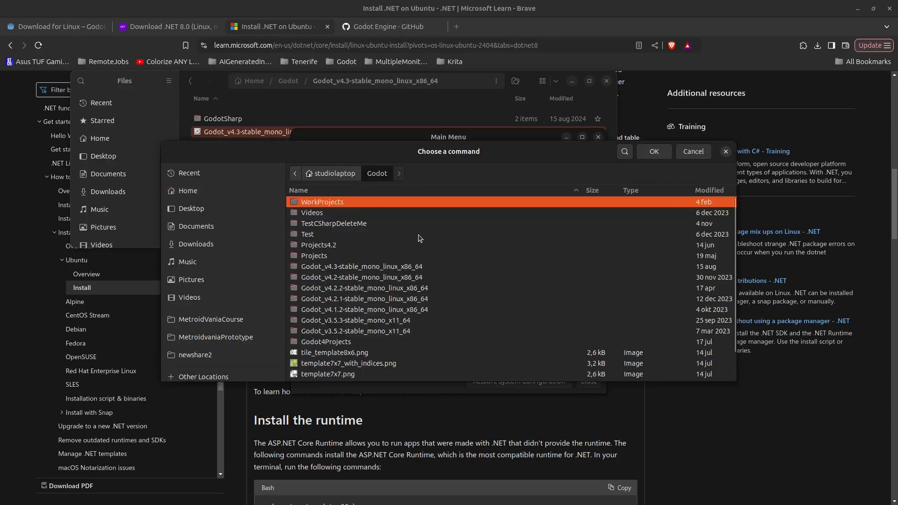
click(361, 267)
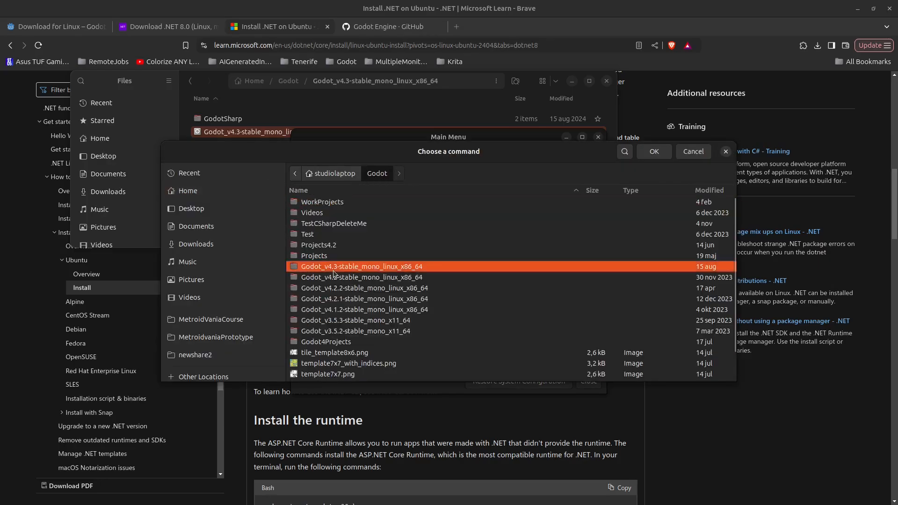
double_click(361, 267)
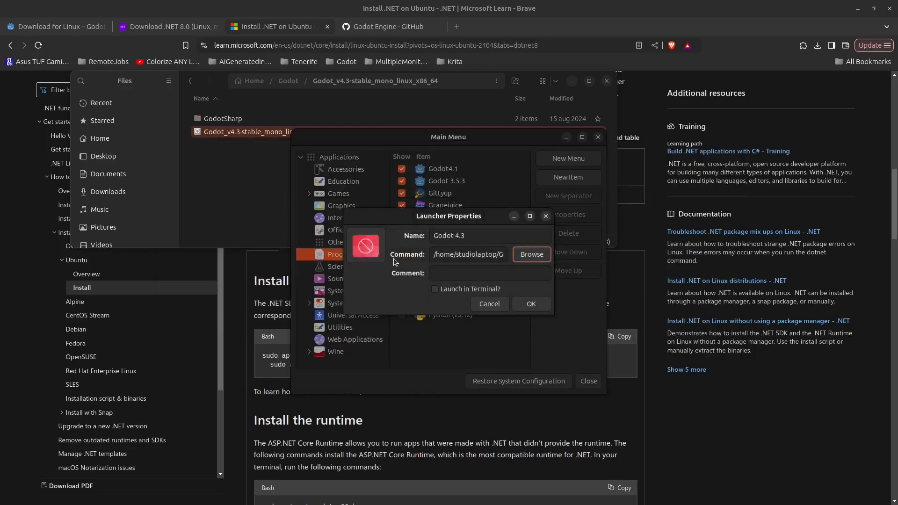
click(383, 27)
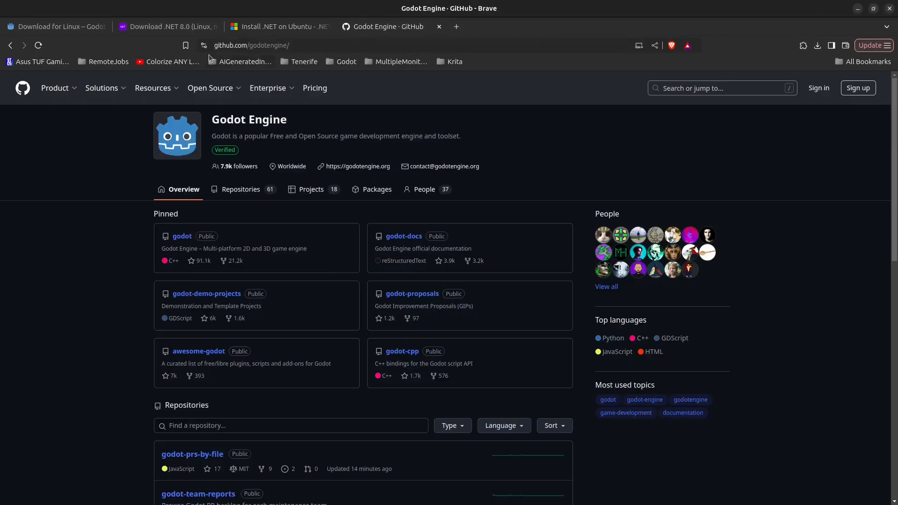
- Save icon.png from the godotengine/godot GitHub repo into the Godot 4.3 mono folder
click(252, 45)
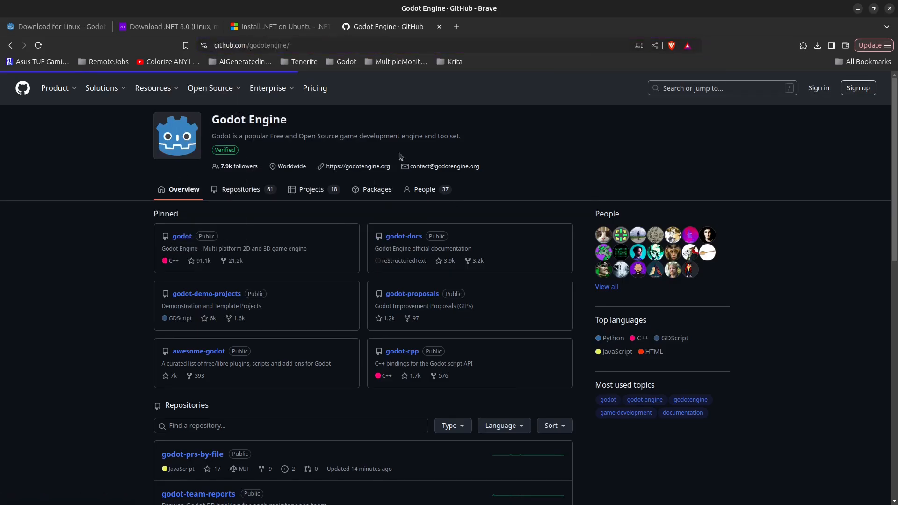
click(182, 236)
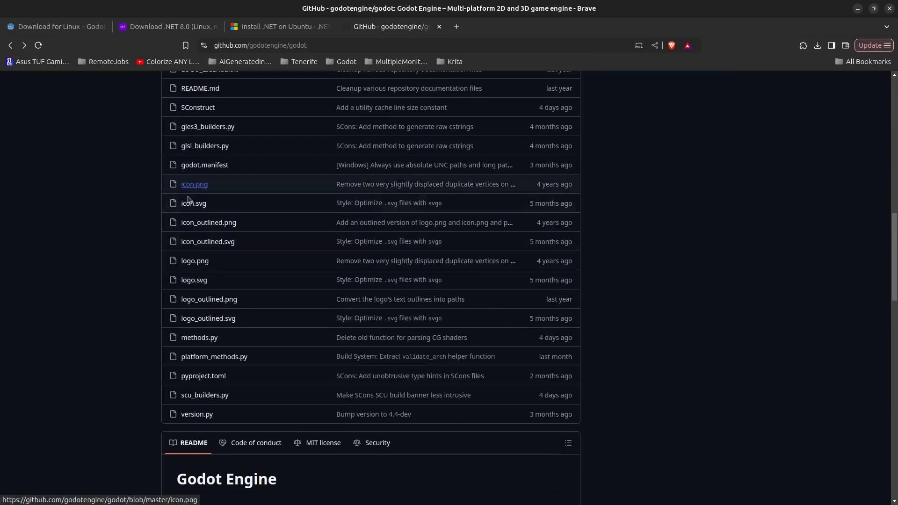
mouse_move(198, 187)
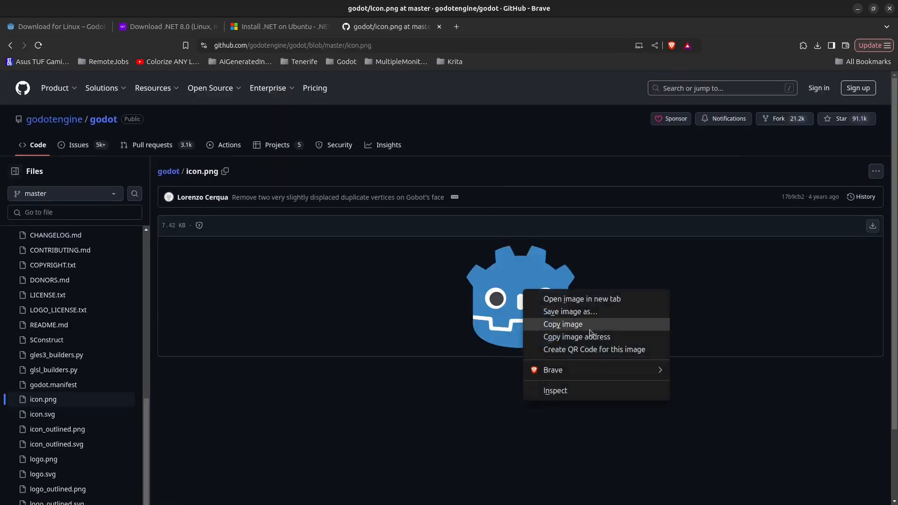
click(570, 312)
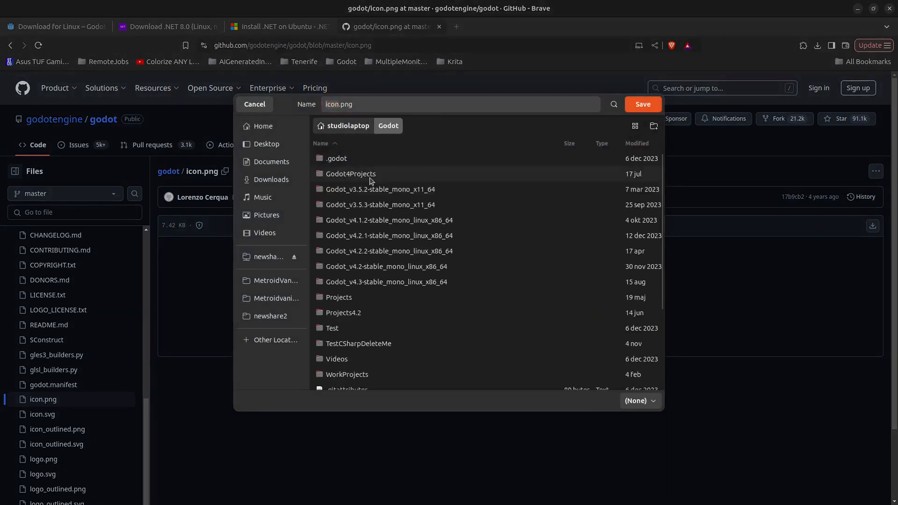
mouse_move(369, 281)
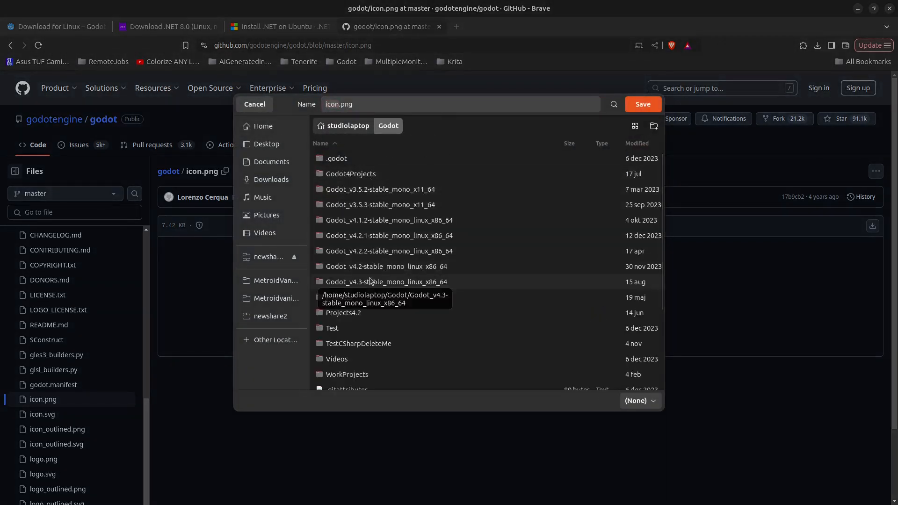
double_click(386, 282)
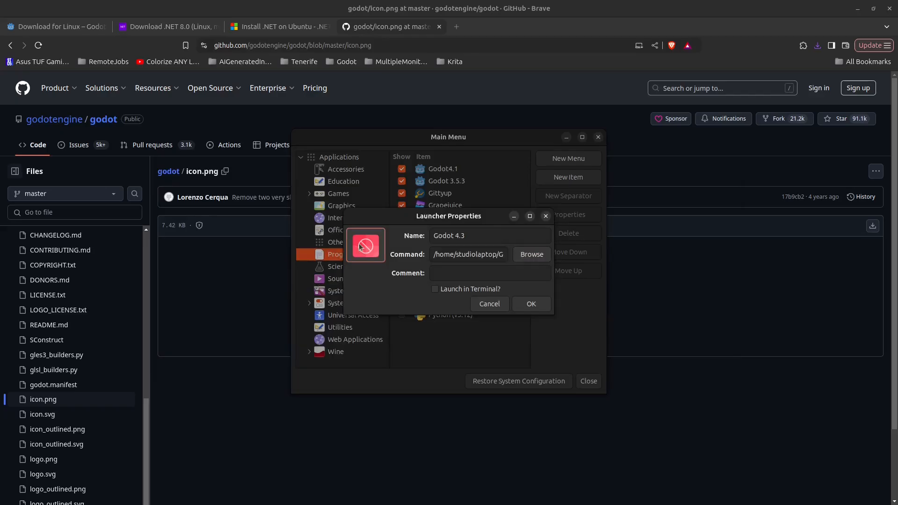
- Give the Godot 4.3 launcher the GodotIcon.png icon, save it, and close Main Menu
click(365, 245)
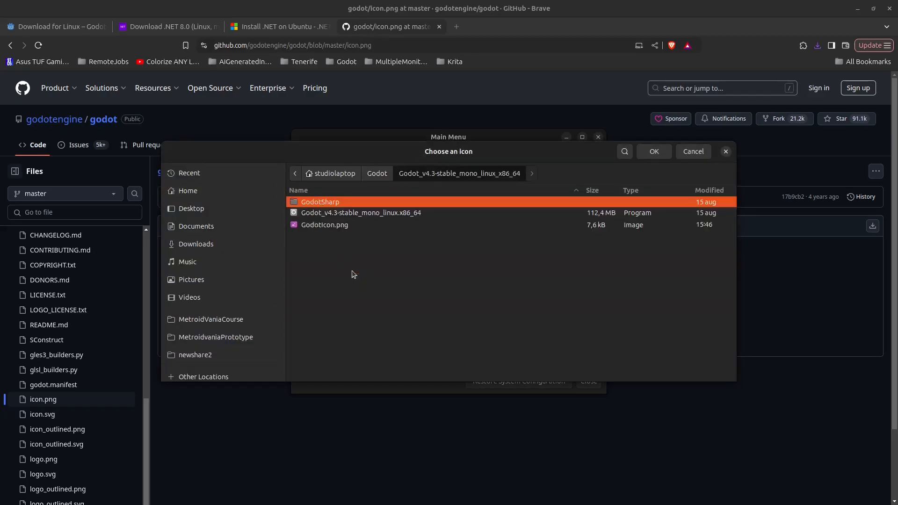
click(324, 225)
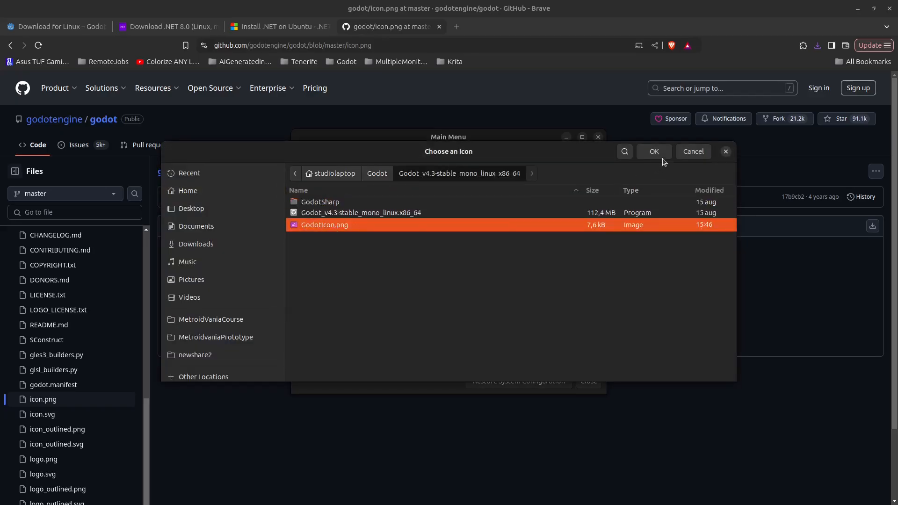
click(653, 151)
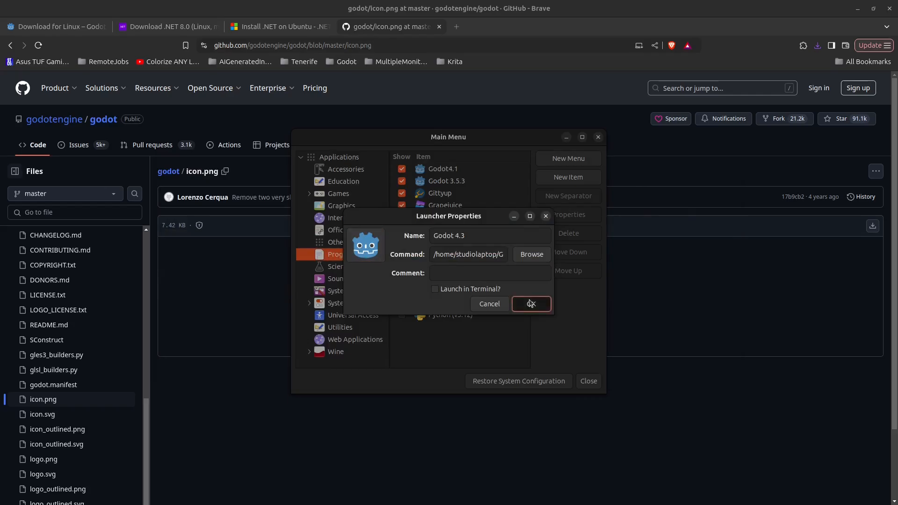
click(532, 304)
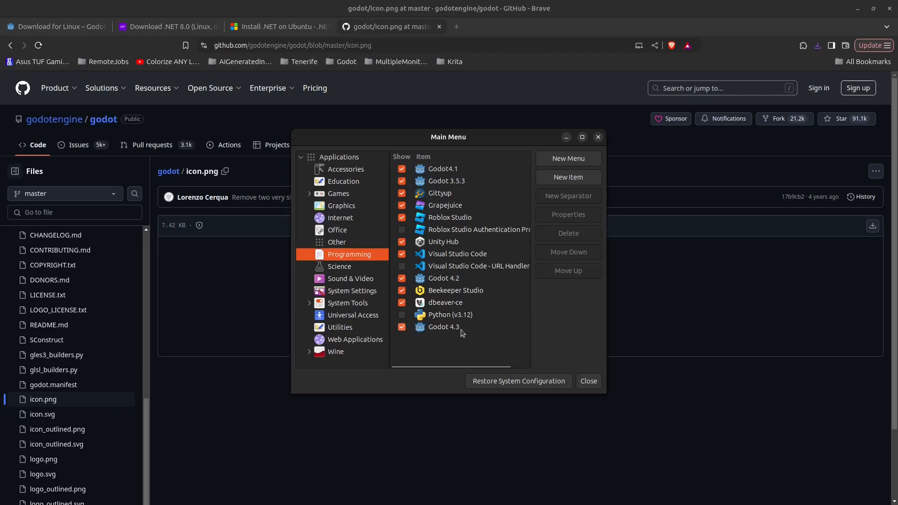
click(588, 381)
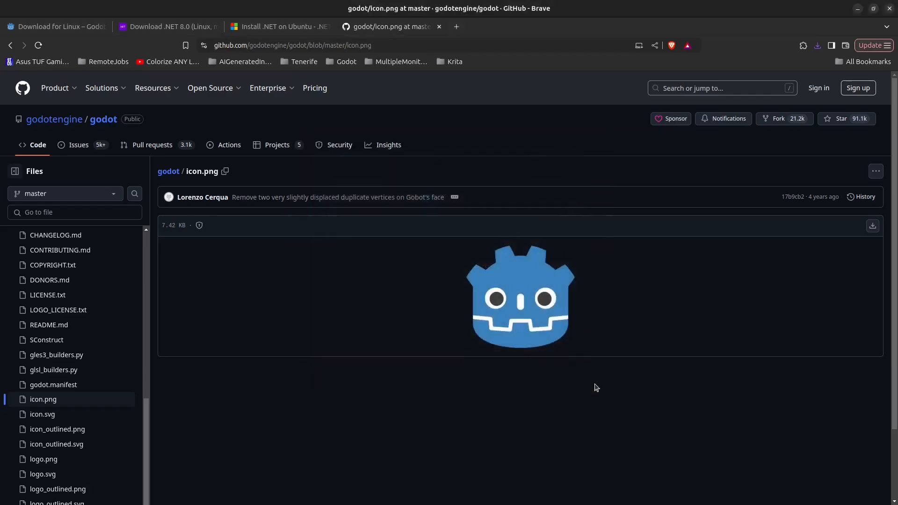
- Launch Godot 4.3 from the app search and create and edit 'New Game Project'
key(Super)
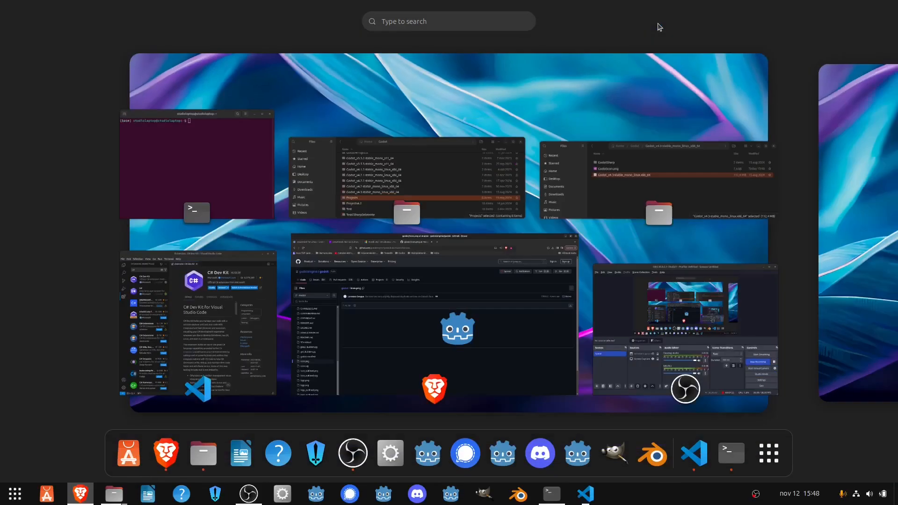
text(godot)
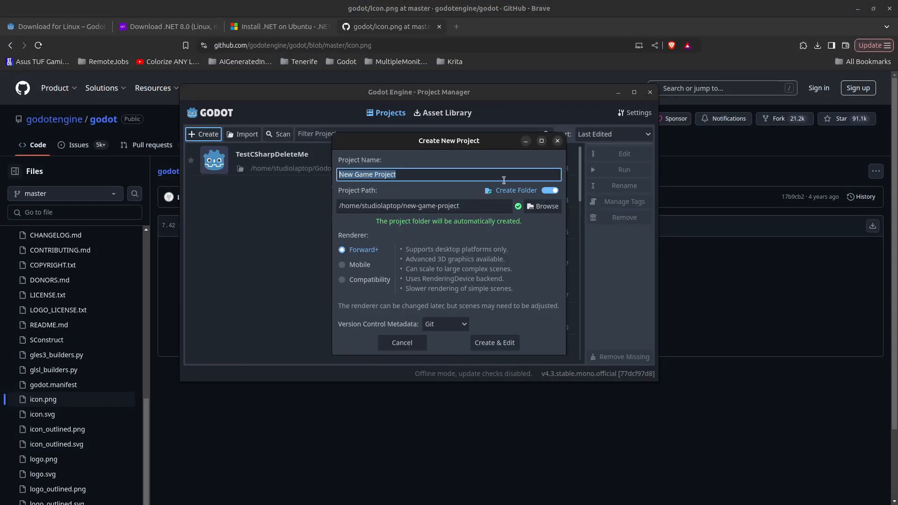
click(494, 342)
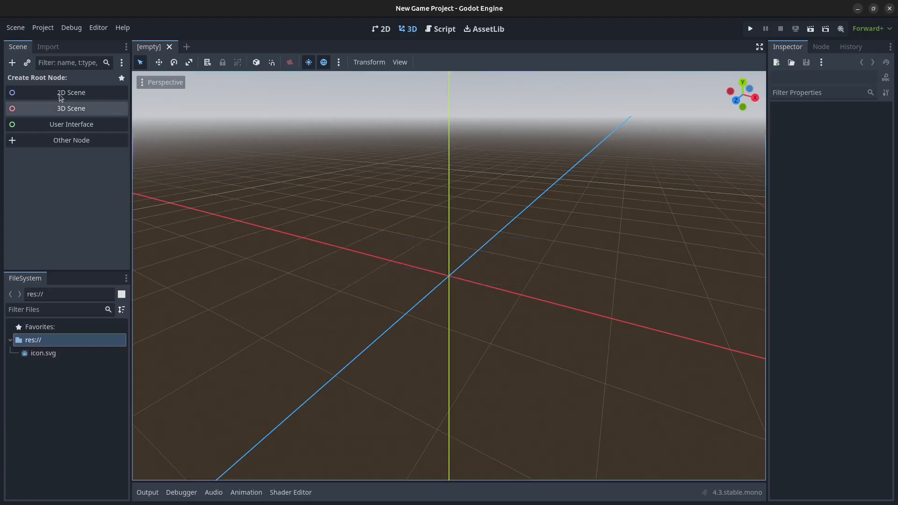
- Start a 2D root scene and save it as main.tscn in a new Scenes folder
click(71, 92)
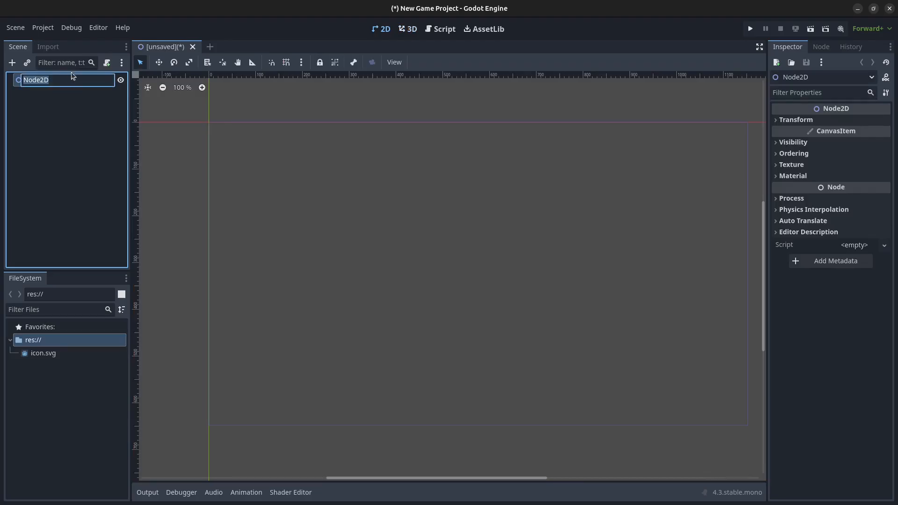
click(15, 27)
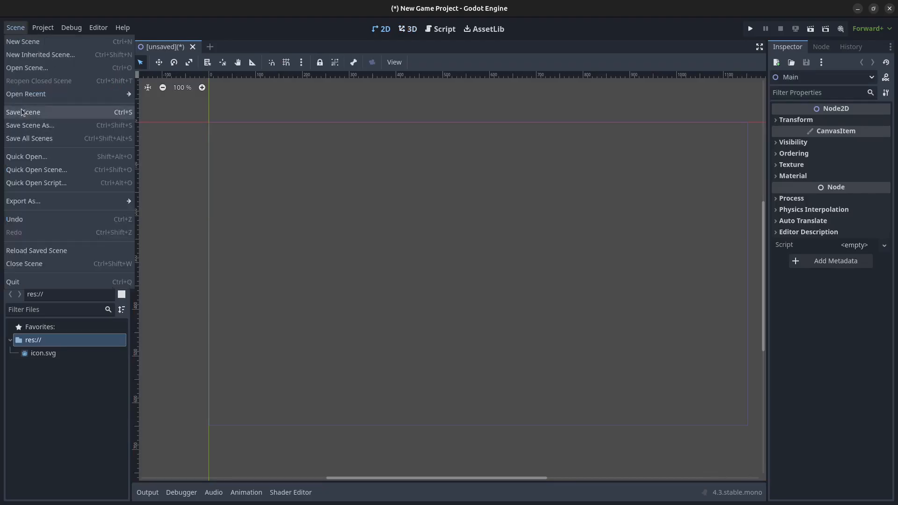
click(30, 124)
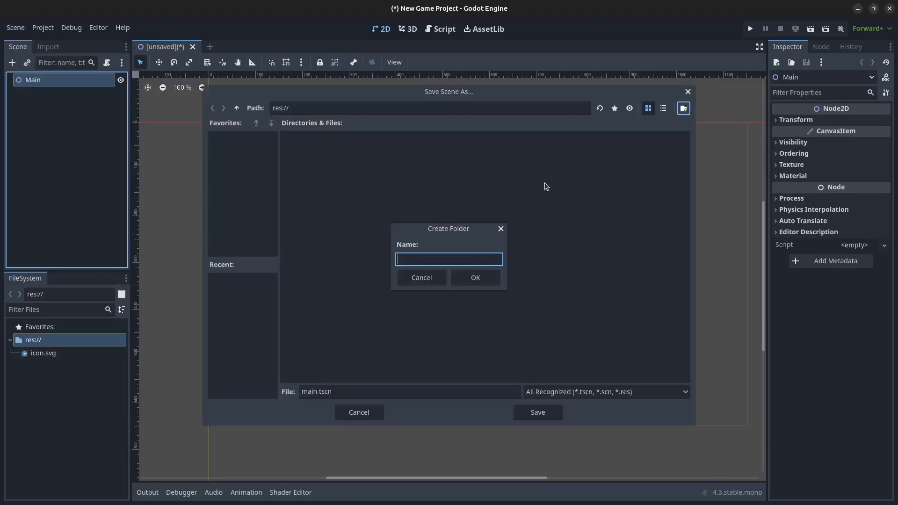
text(Scenes)
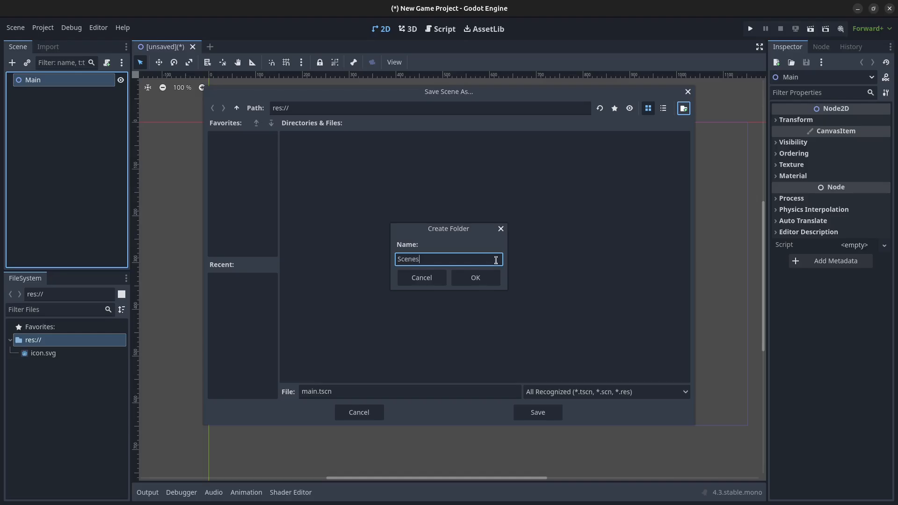
click(475, 278)
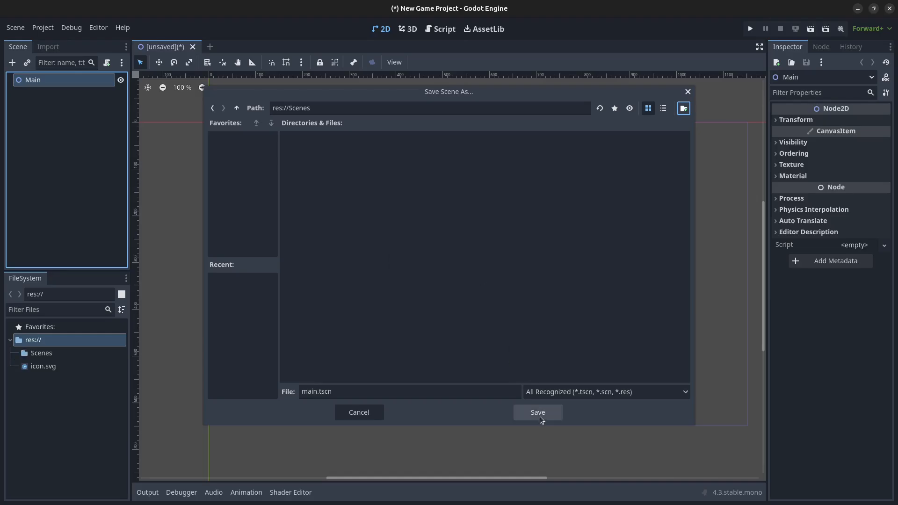
click(537, 412)
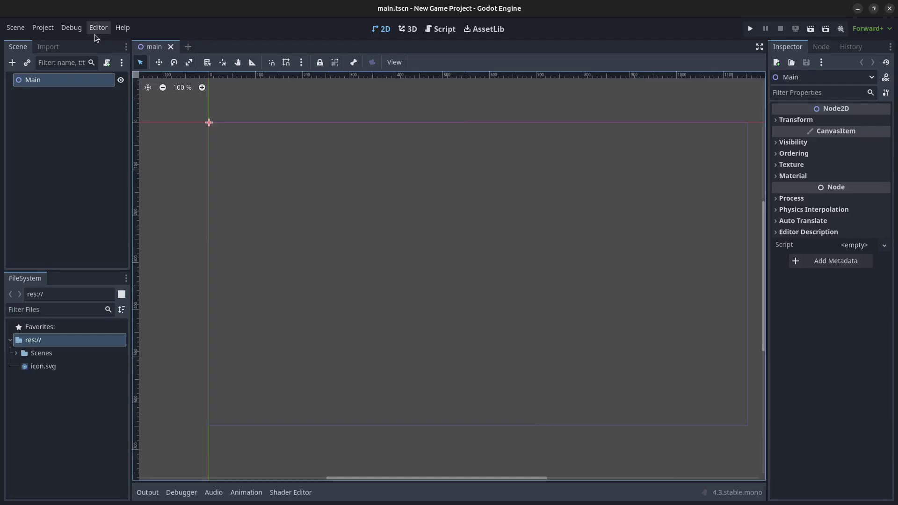
- Set Dotnet > Editor > External Editor to Visual Studio Code in Editor Settings
click(98, 27)
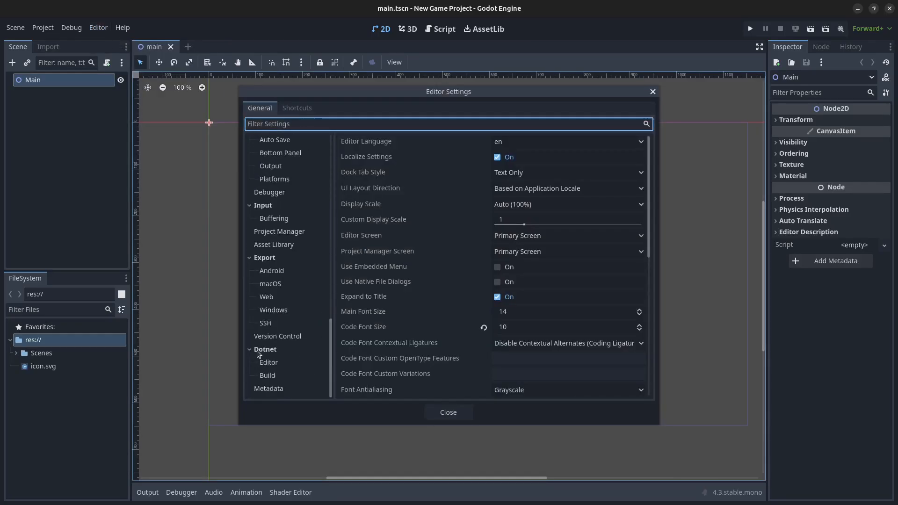
click(269, 362)
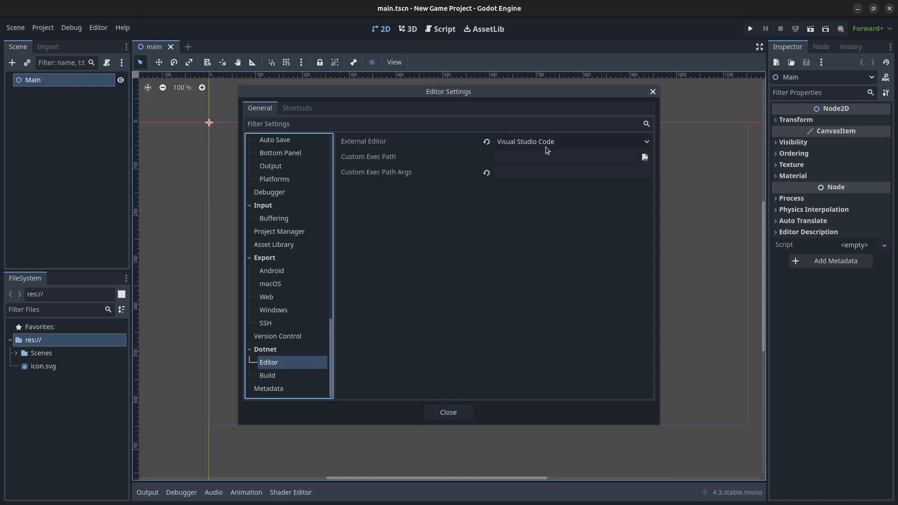
click(572, 141)
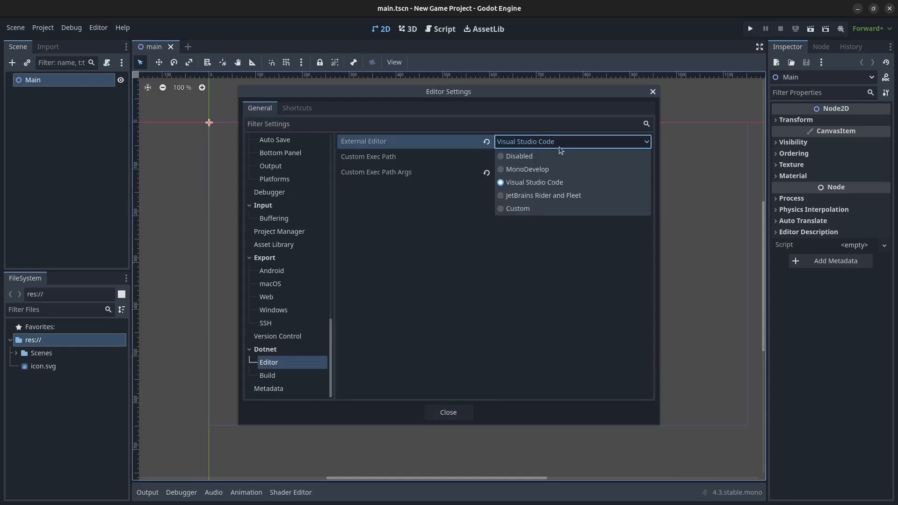
mouse_move(524, 191)
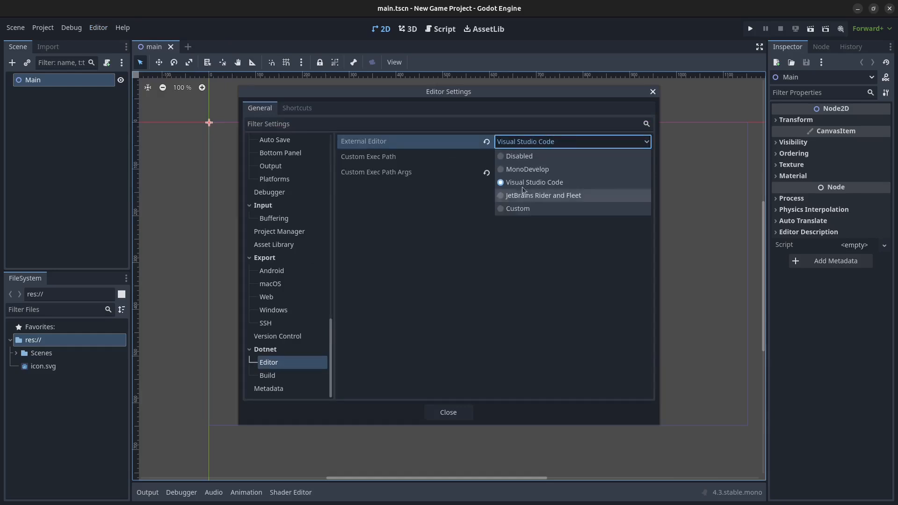
click(534, 182)
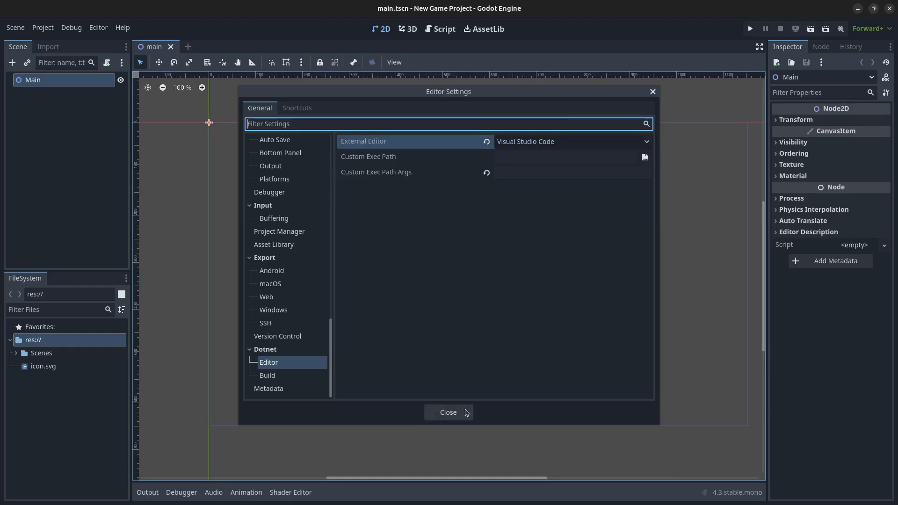
click(448, 412)
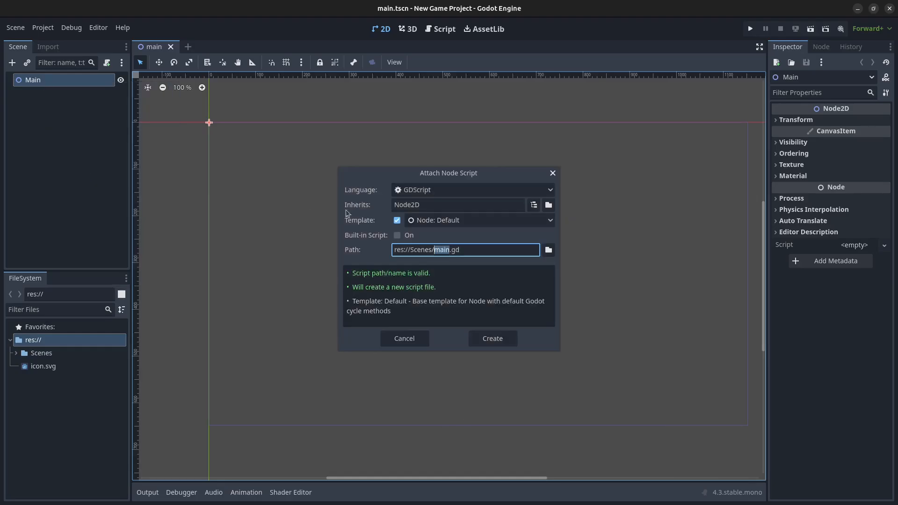
- Create the C# script Main.cs, trust the folder in VS Code, and drag icon.svg into the scene
click(473, 189)
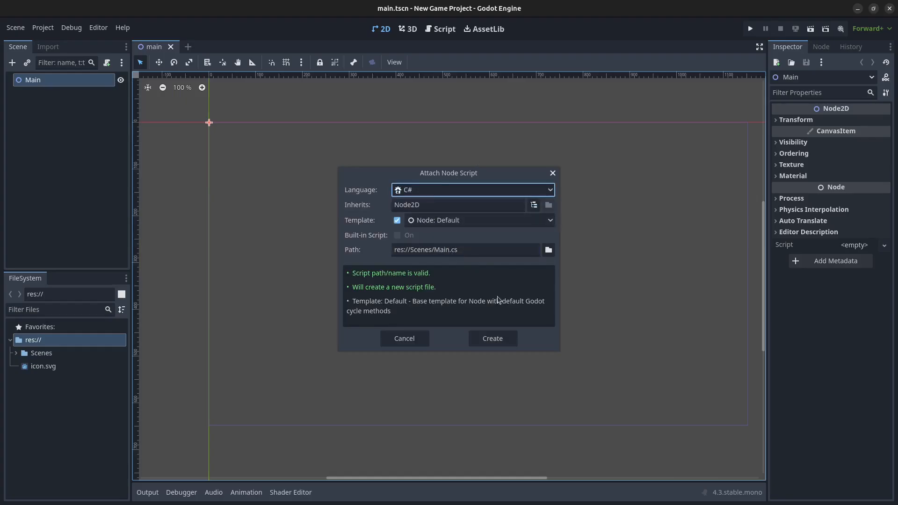
click(492, 338)
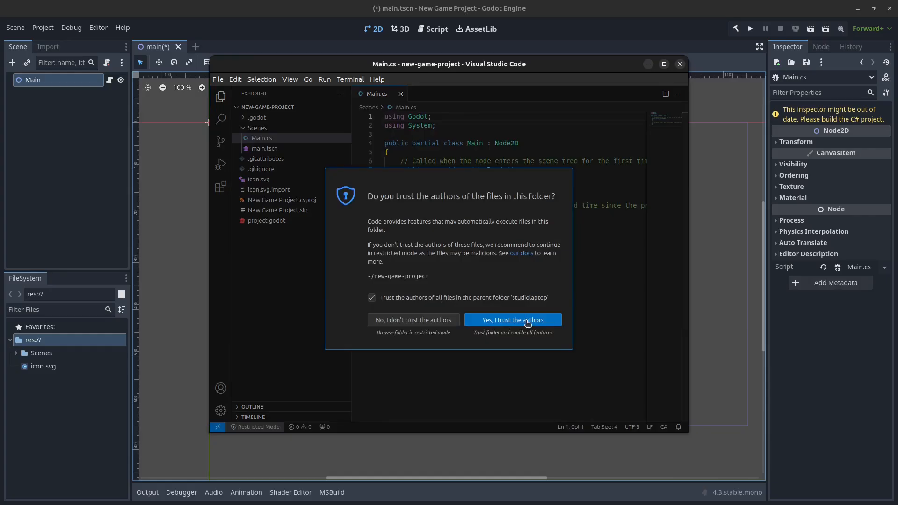
click(513, 320)
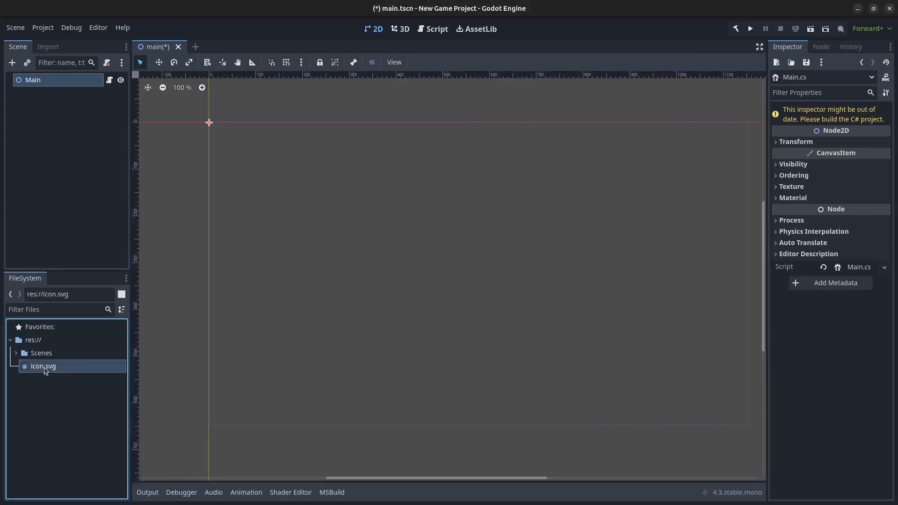
drag(43, 366, 258, 235)
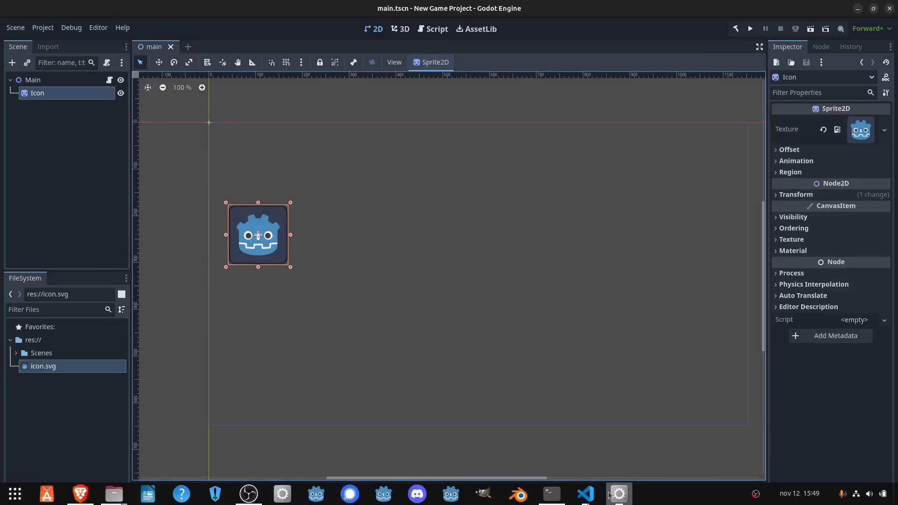
click(585, 493)
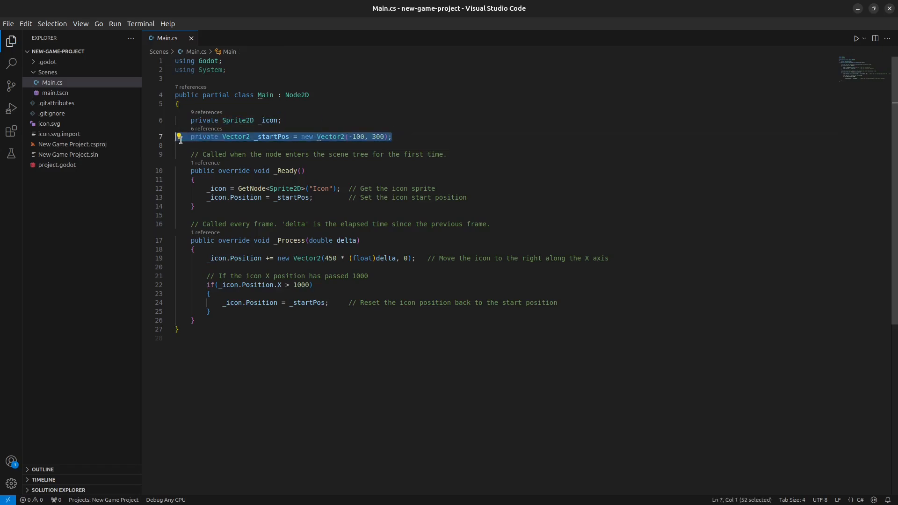
mouse_move(424, 135)
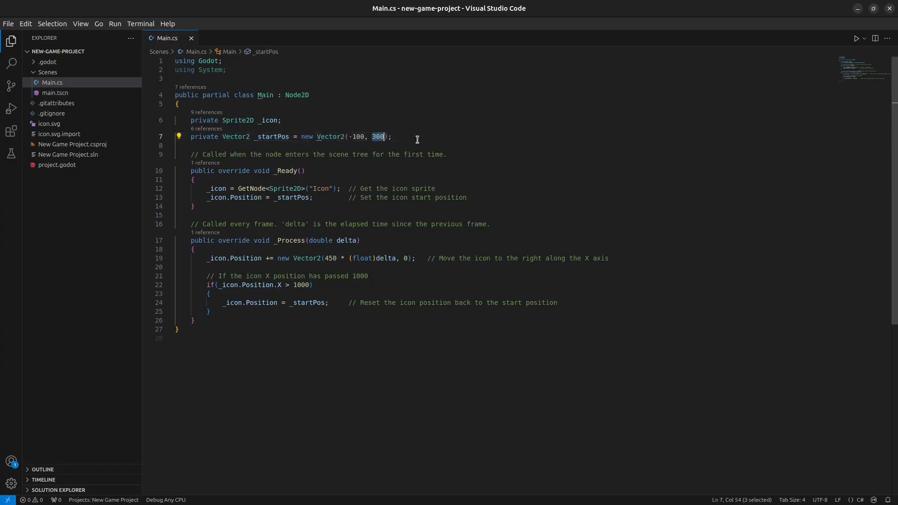
- Walk through Main.cs's _Ready method and the line moving the icon right
click(301, 171)
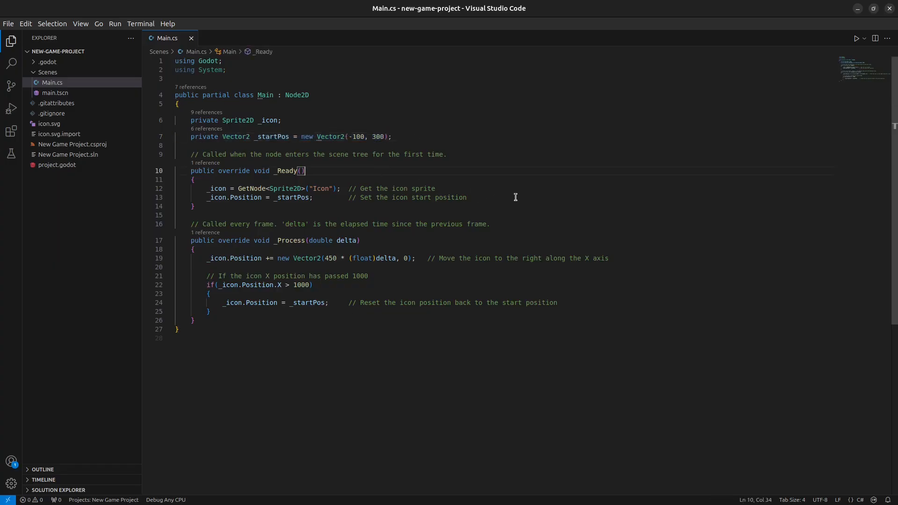
drag(178, 188, 466, 197)
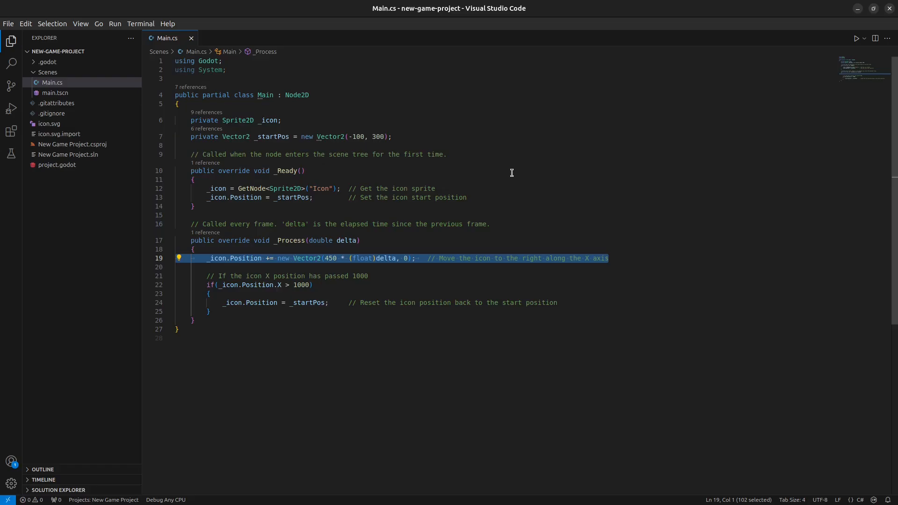
mouse_move(429, 274)
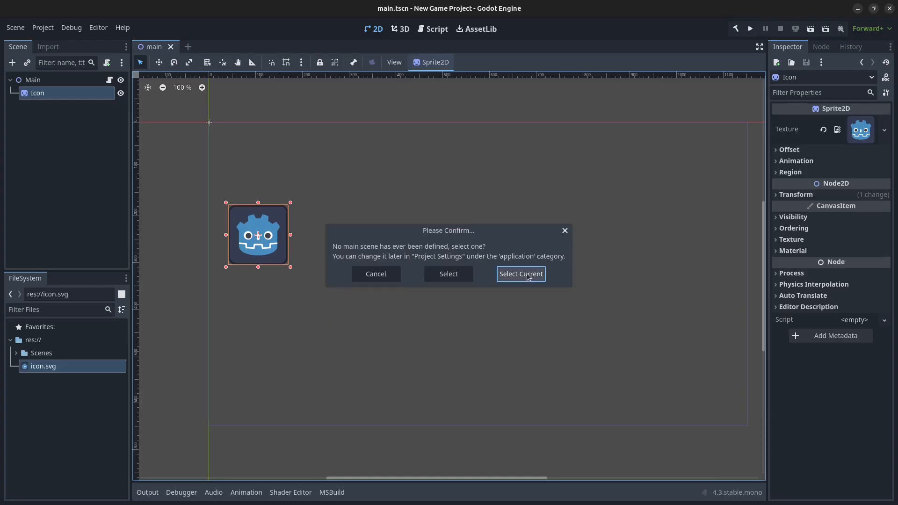
- Watch the icon slide across the DEBUG game window, then close it
click(521, 274)
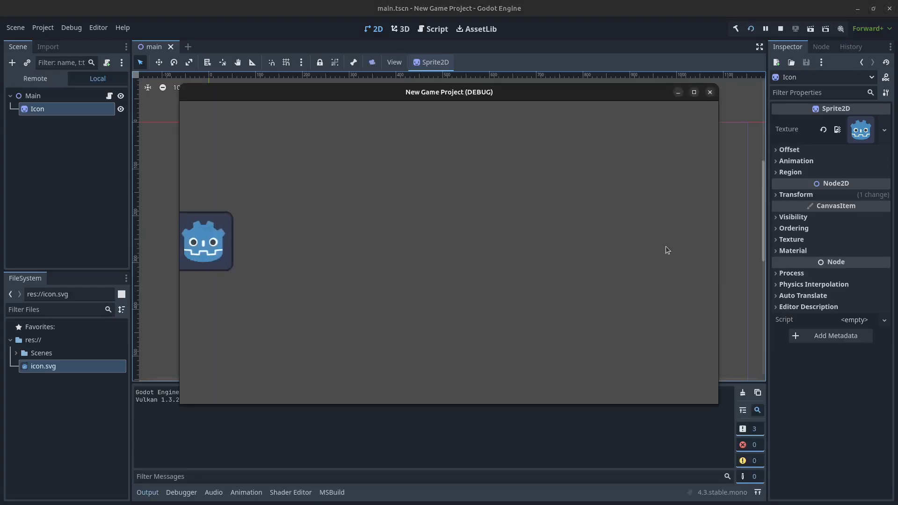
drag(204, 240, 622, 241)
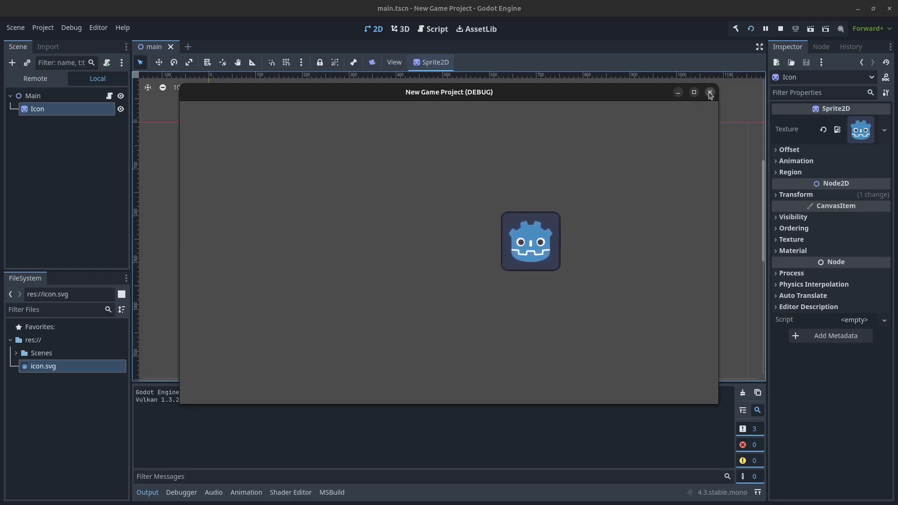
click(709, 92)
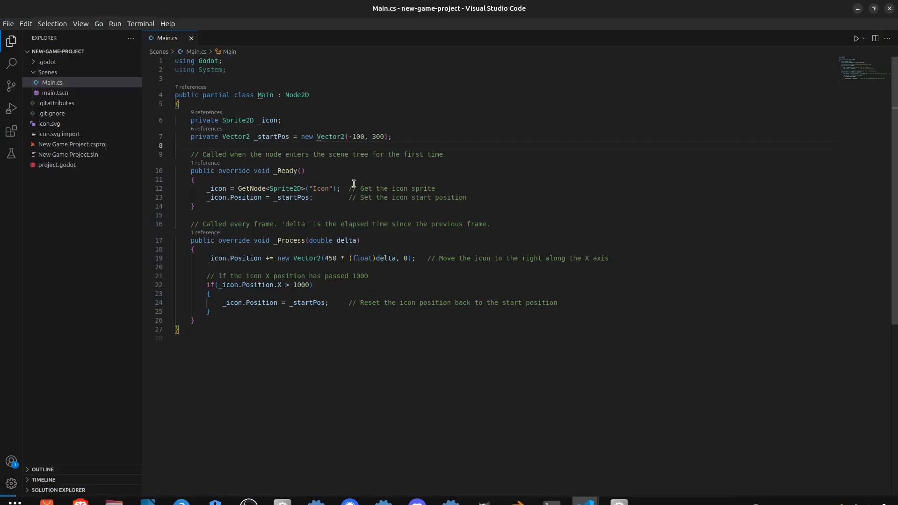
- Create launch.json with a .NET Core snippet, program path ~/Godot/Godot_v4.3-stable_mono_linux_x86_64/
click(10, 108)
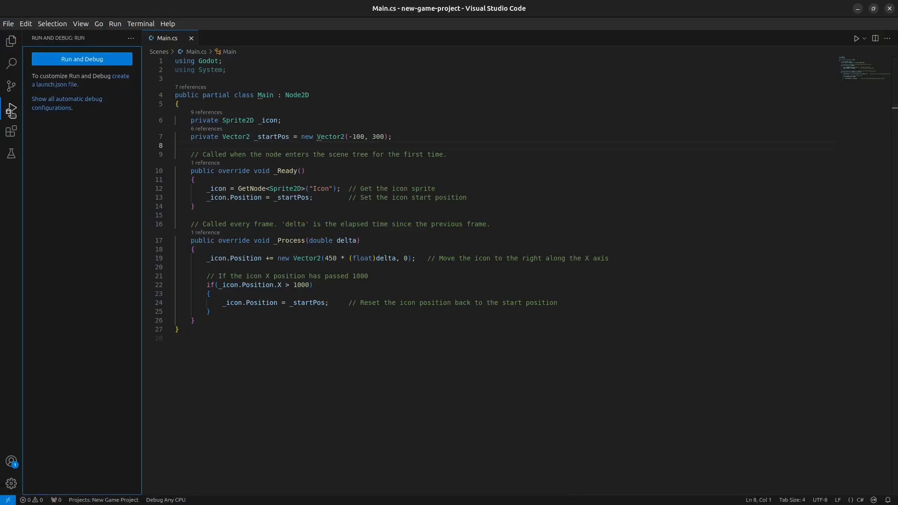
click(82, 59)
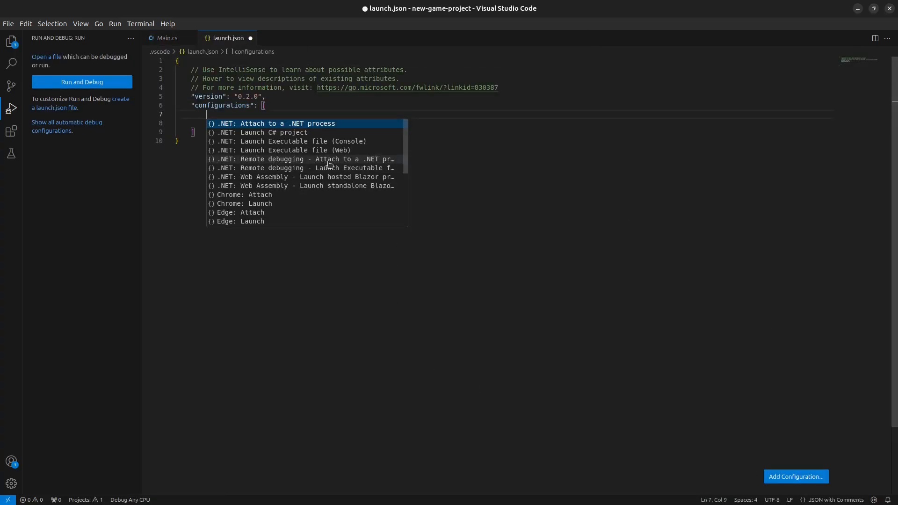
click(282, 124)
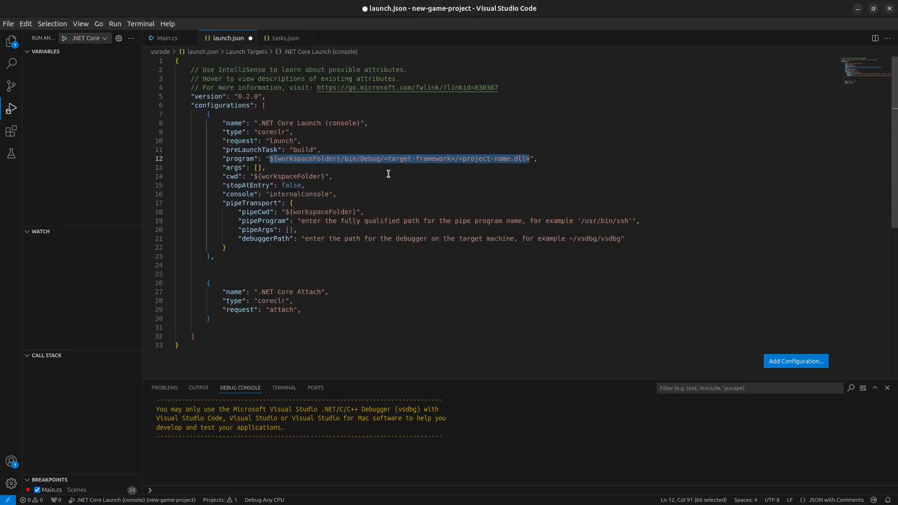
text(~/Godot/Godot_v4.3-stable_mono_linux_x86_64",)
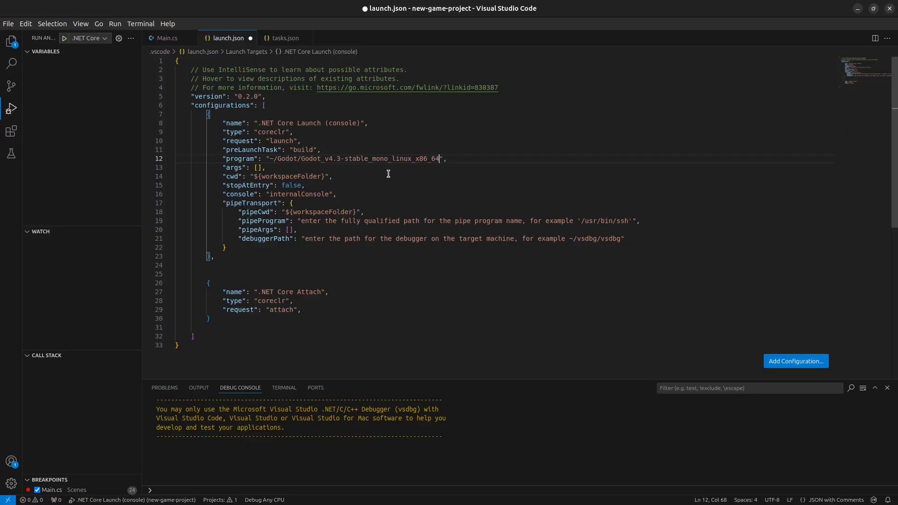
text(/)
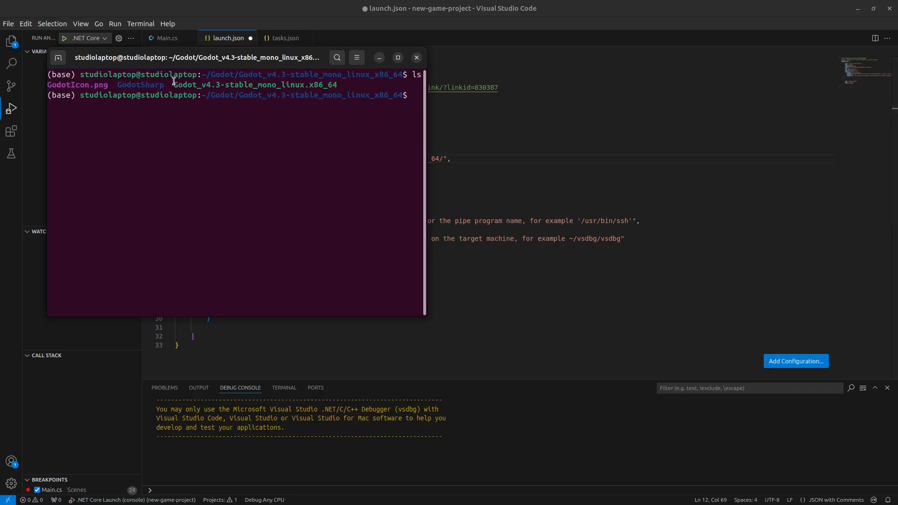
- Target the Godot 4.3 mono executable, delete pipeTransport, and try launching
double_click(254, 84)
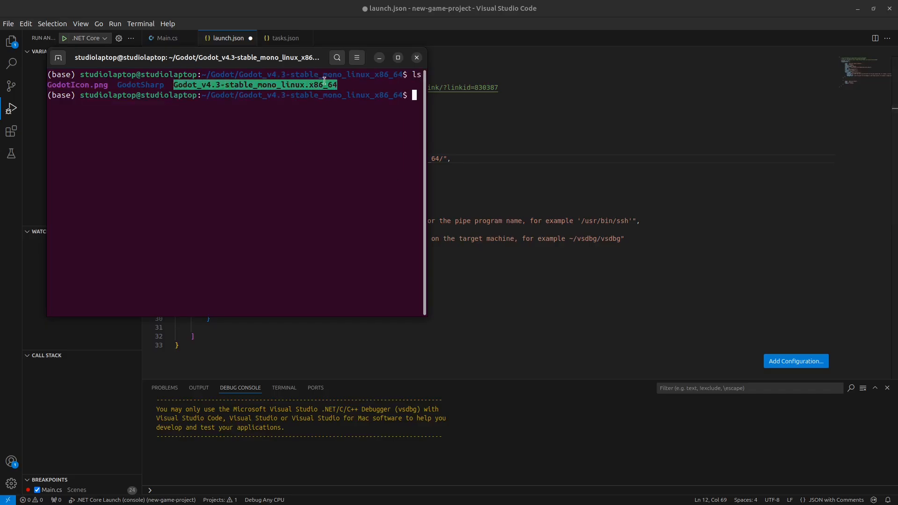
click(417, 58)
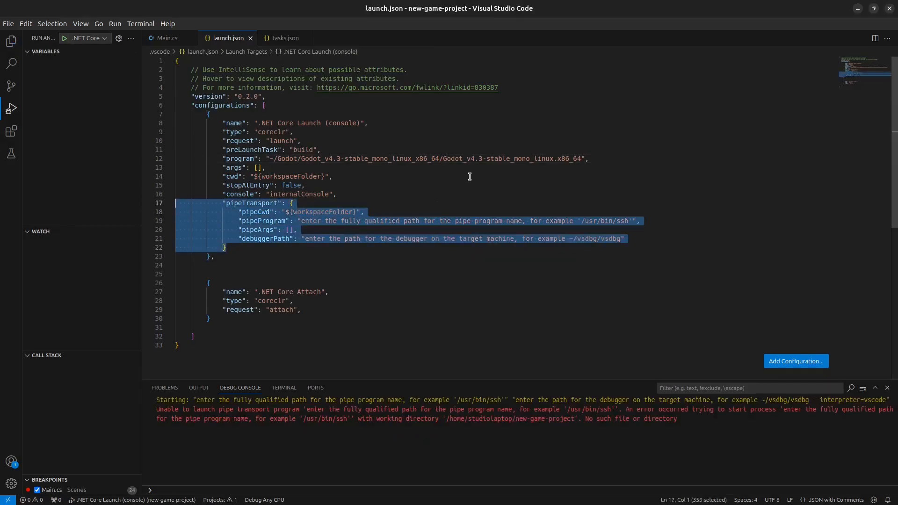
key(Delete)
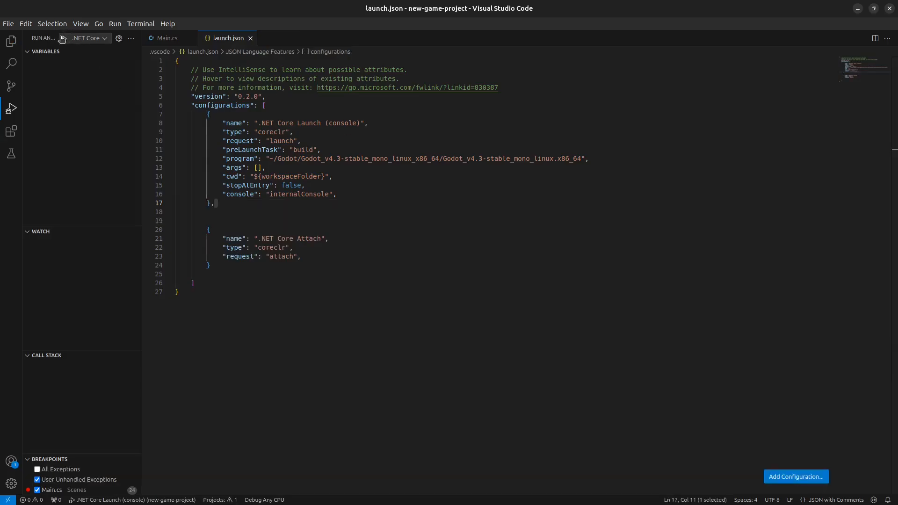
click(64, 38)
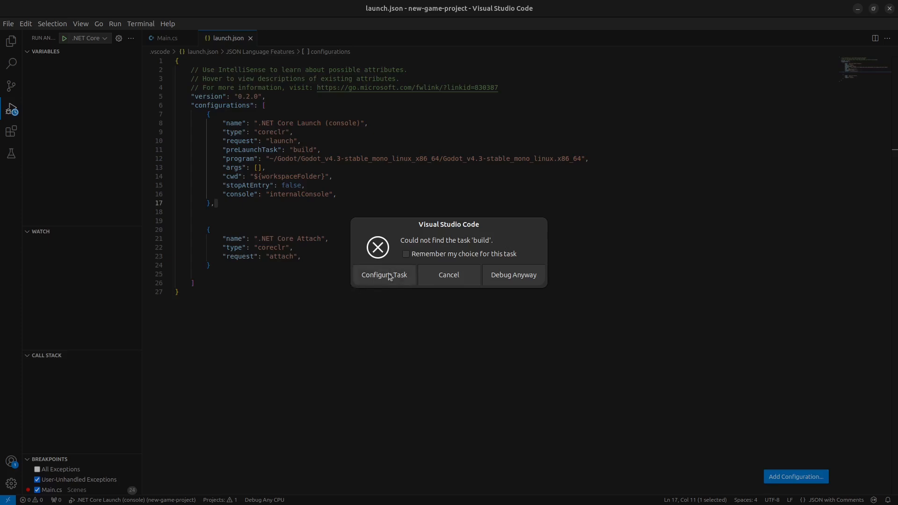
- Create tasks.json from the .NET Core build template and launch debugging again
click(384, 275)
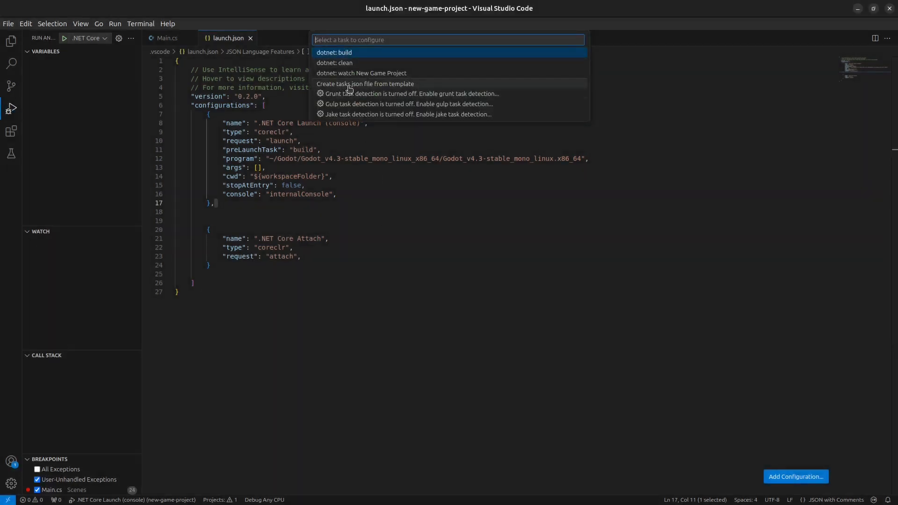
click(365, 84)
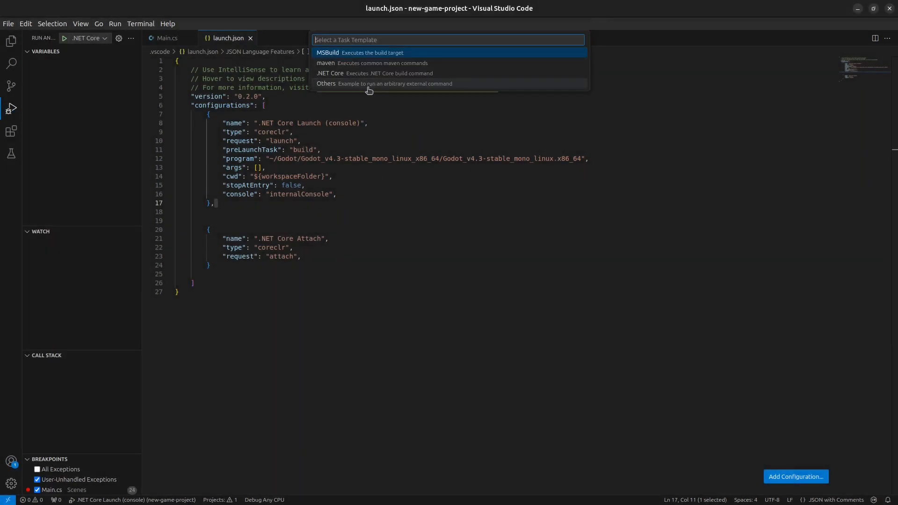
click(329, 73)
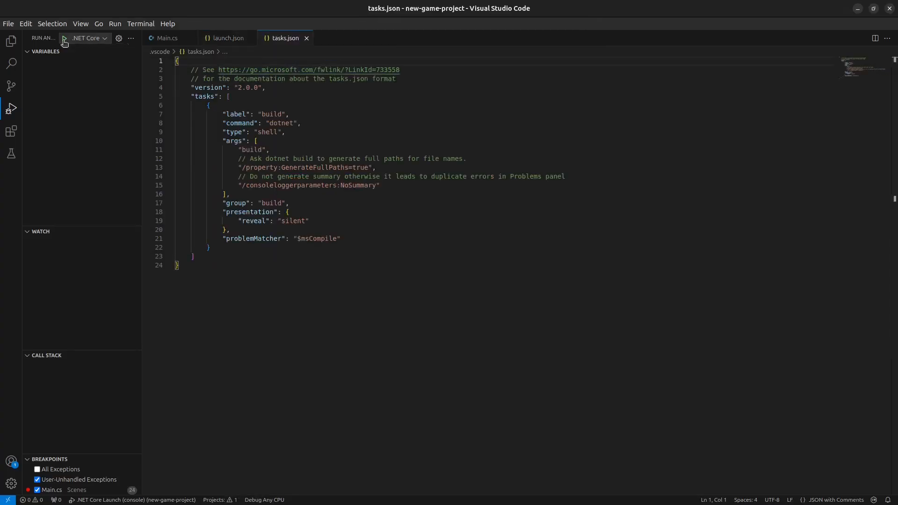
click(64, 38)
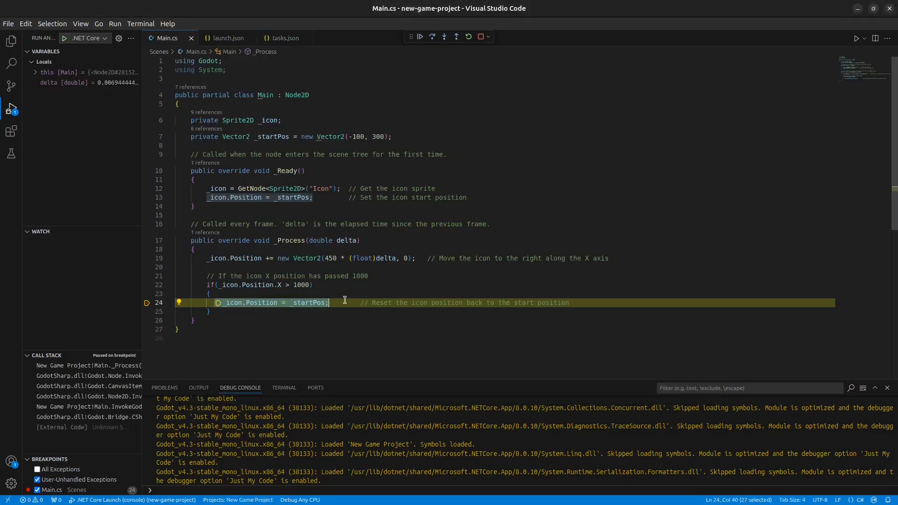
- Continue past the line-24 breakpoint and stop the debug session
key(Alt+Tab)
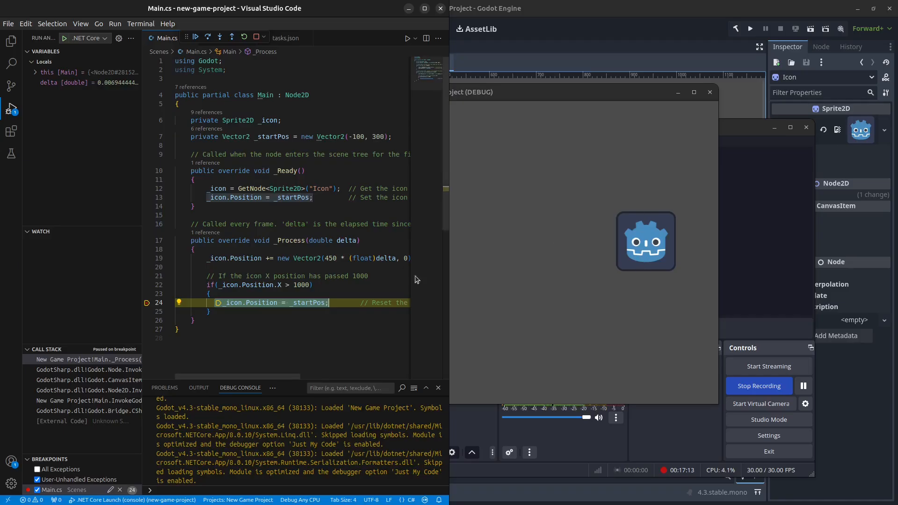
key(F10)
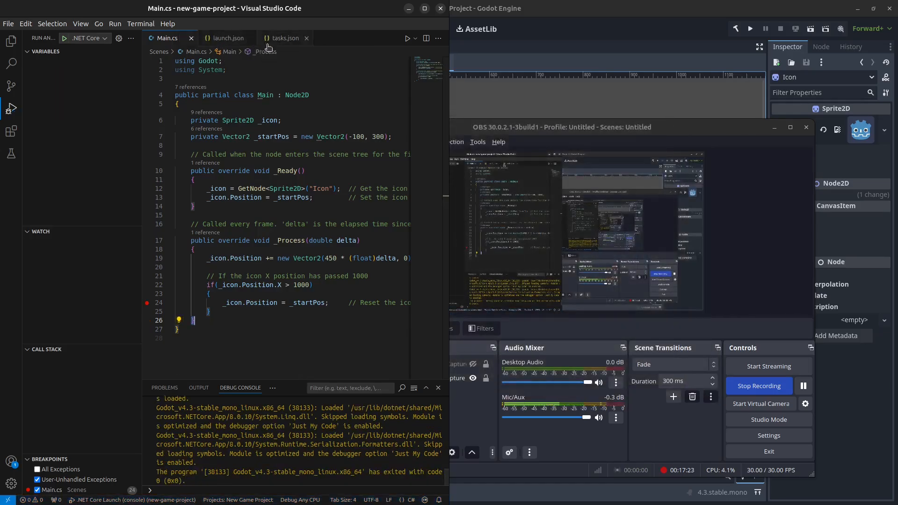
- Select .NET Core Attach, run the game from Godot, and filter attach processes by 'godot'
click(90, 38)
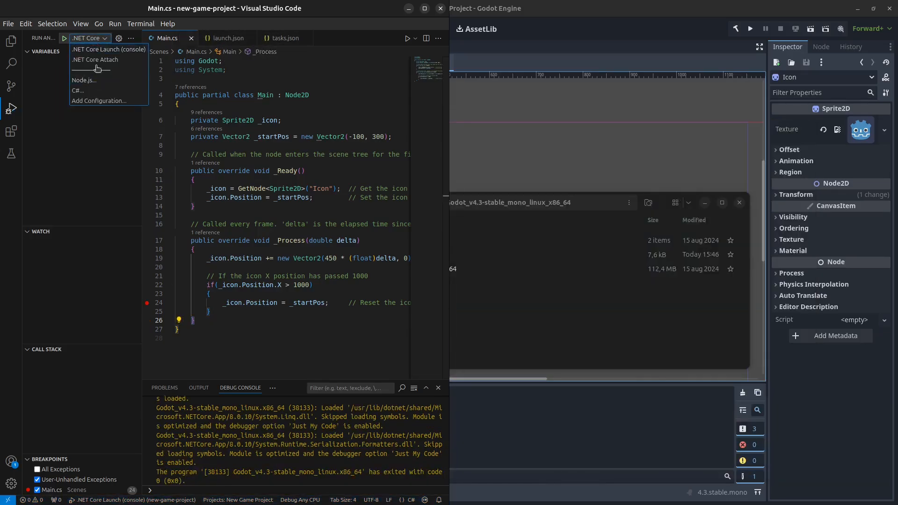
click(95, 59)
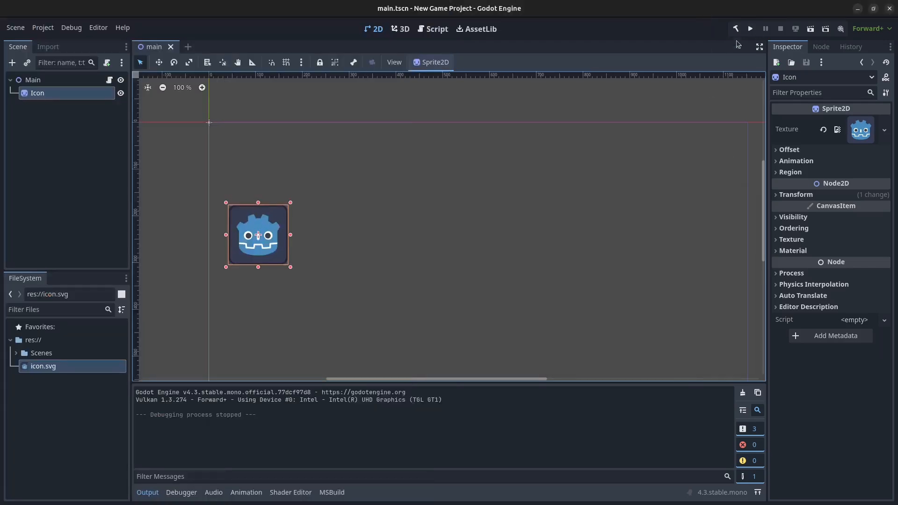
click(736, 29)
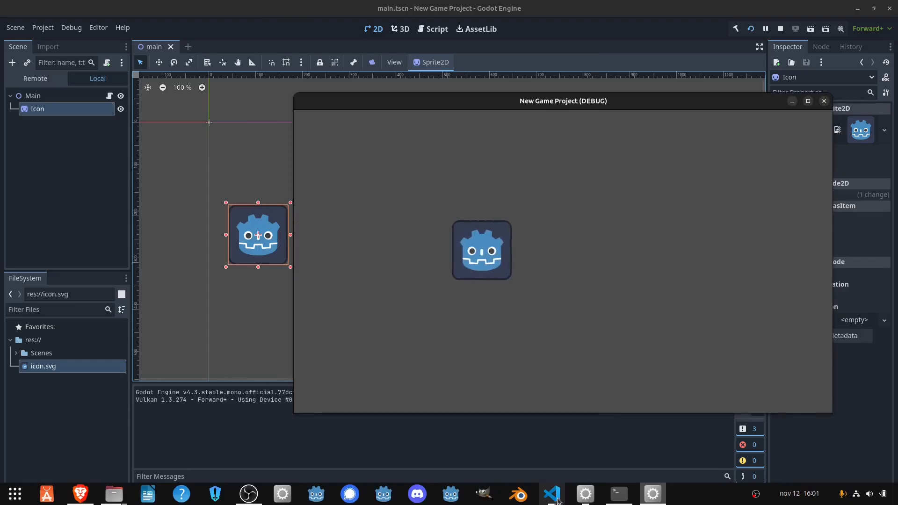
click(551, 494)
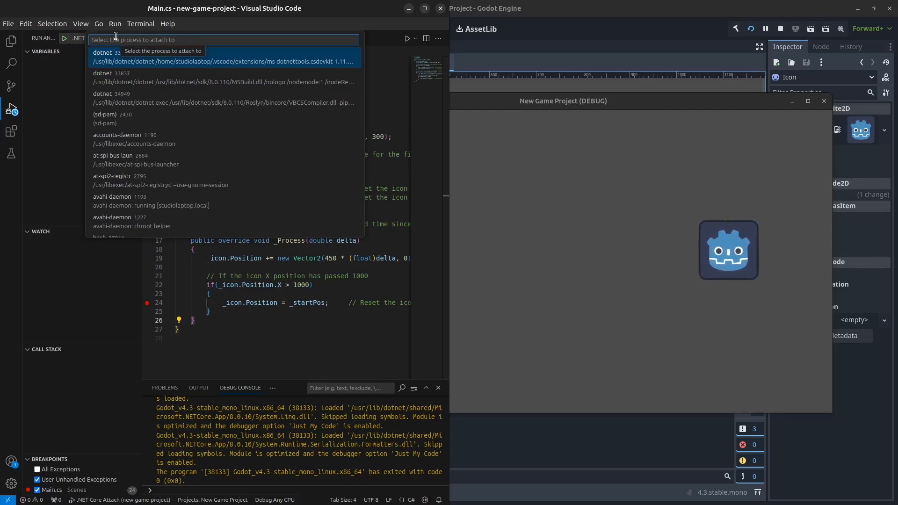
text(godot)
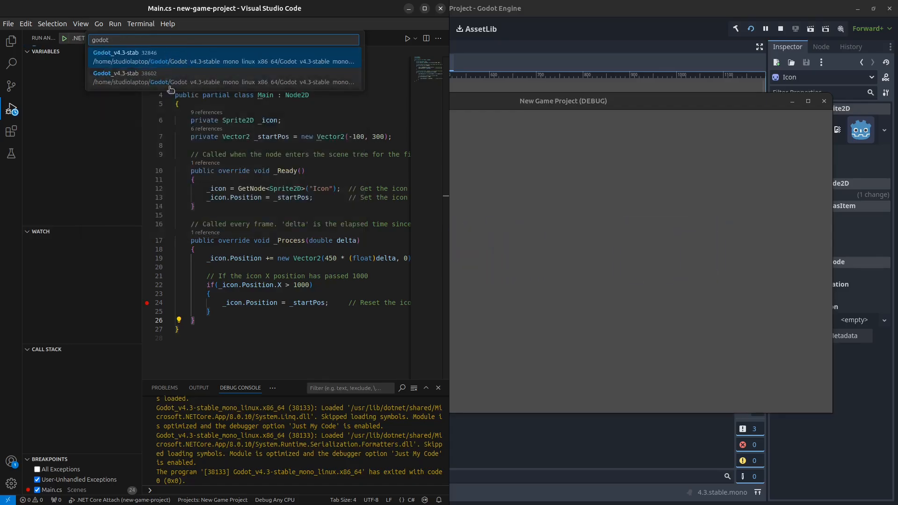